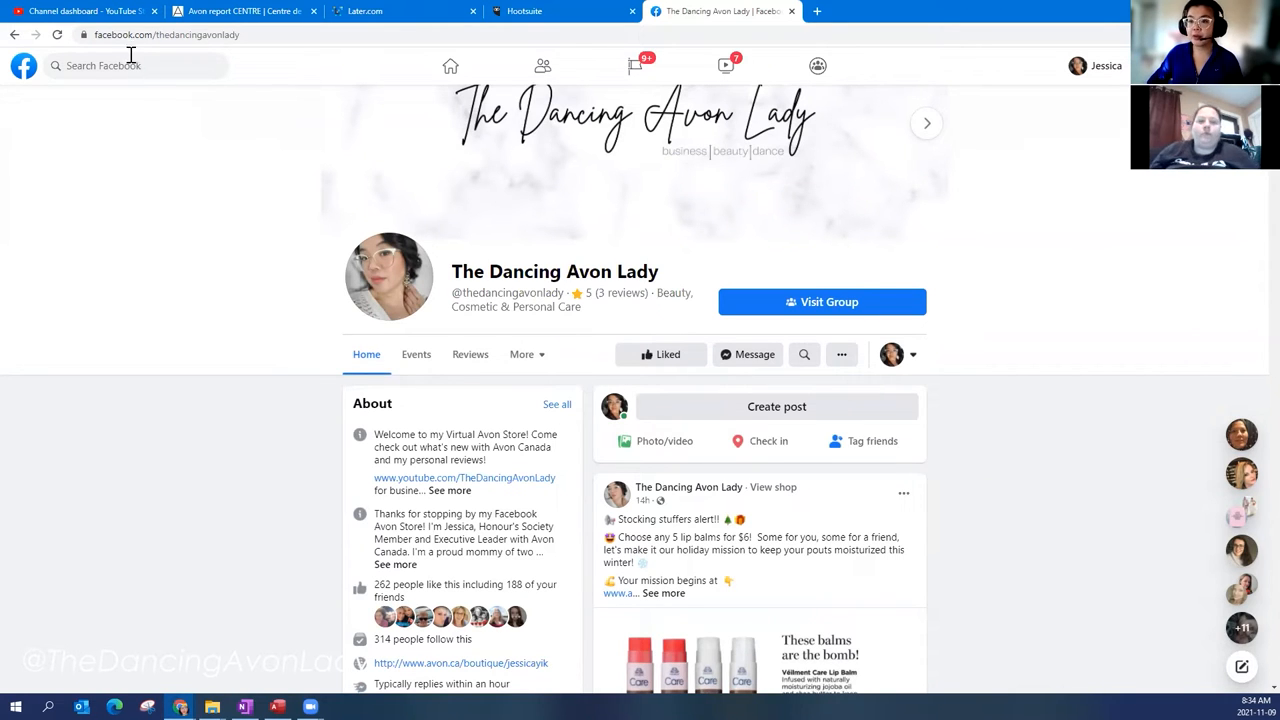
Search Facebook for 'the d' and open The Dancing Avon Lady Top Picks group
left_click(120, 64)
type("the d")
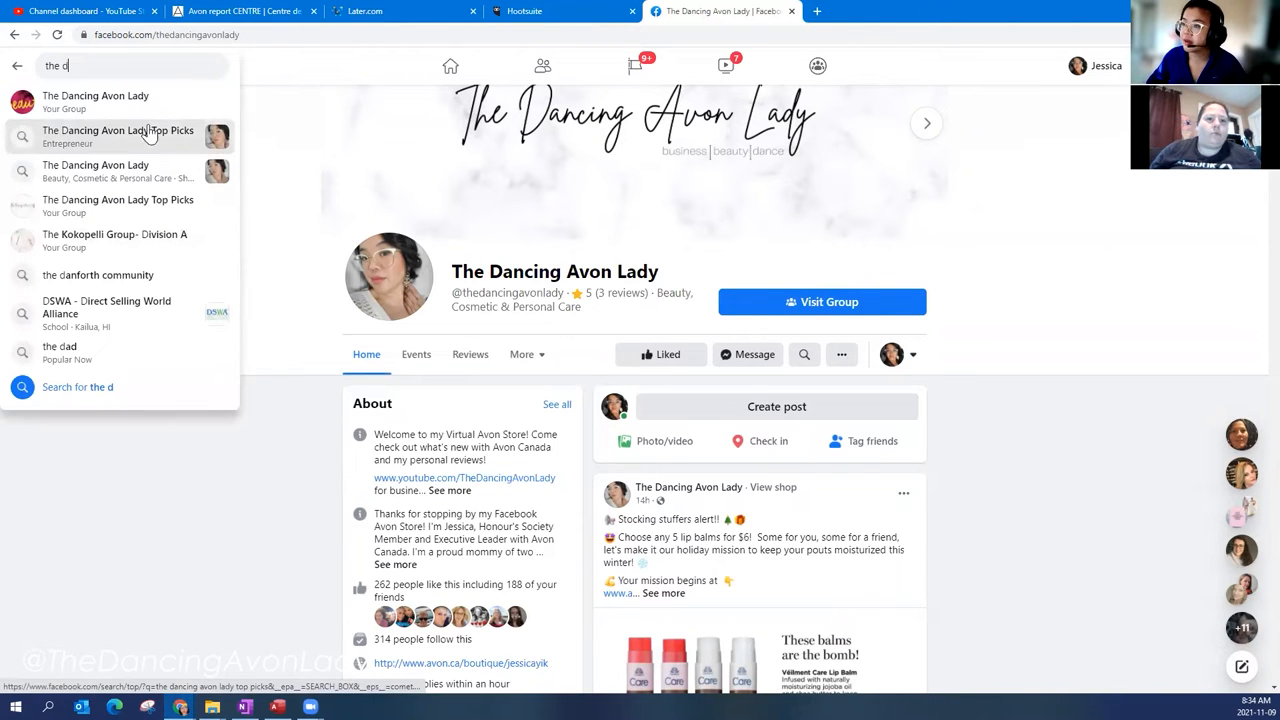
left_click(100, 156)
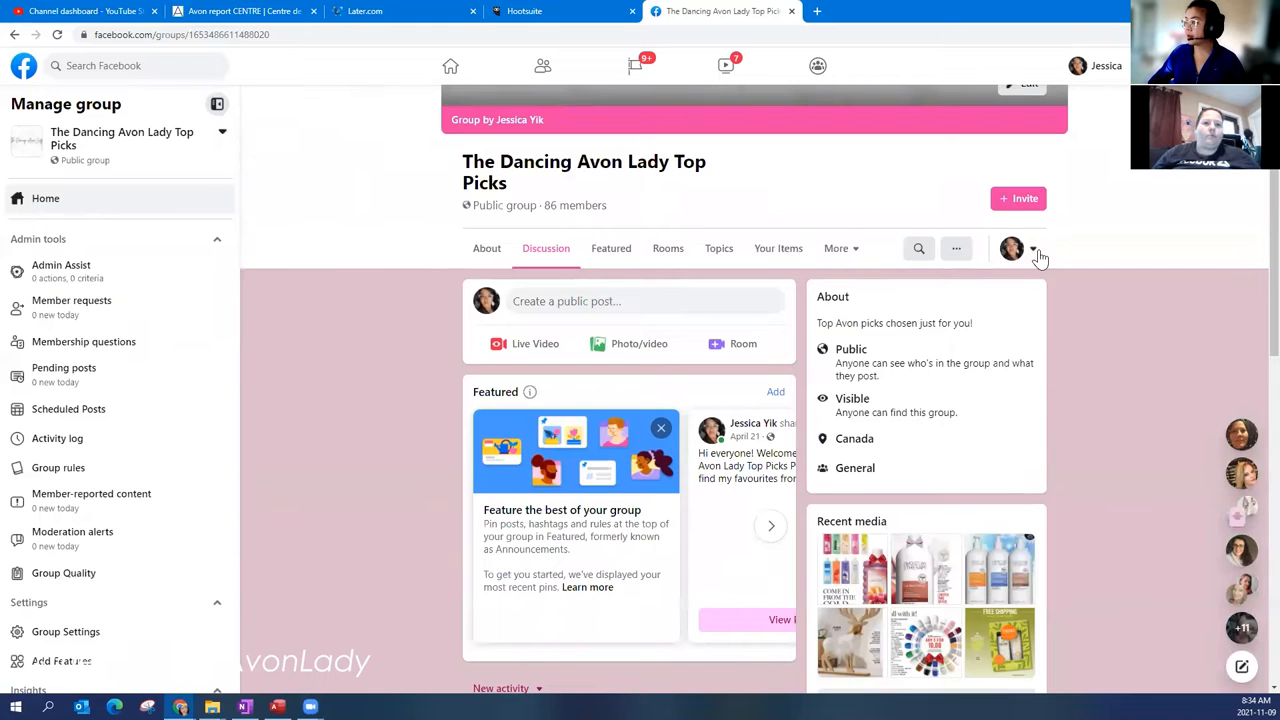
Switch the interacting identity to The Dancing Avon Lady page via Choose how to interact
left_click(1032, 248)
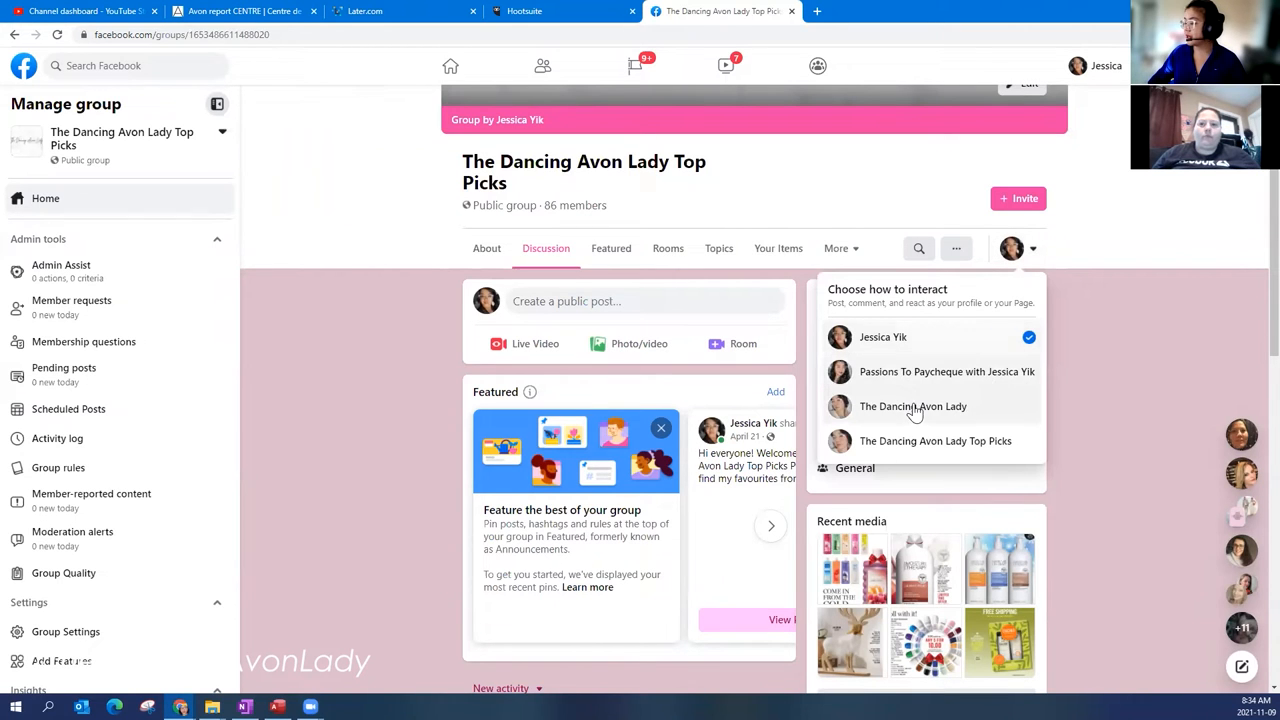
mouse_move(862, 328)
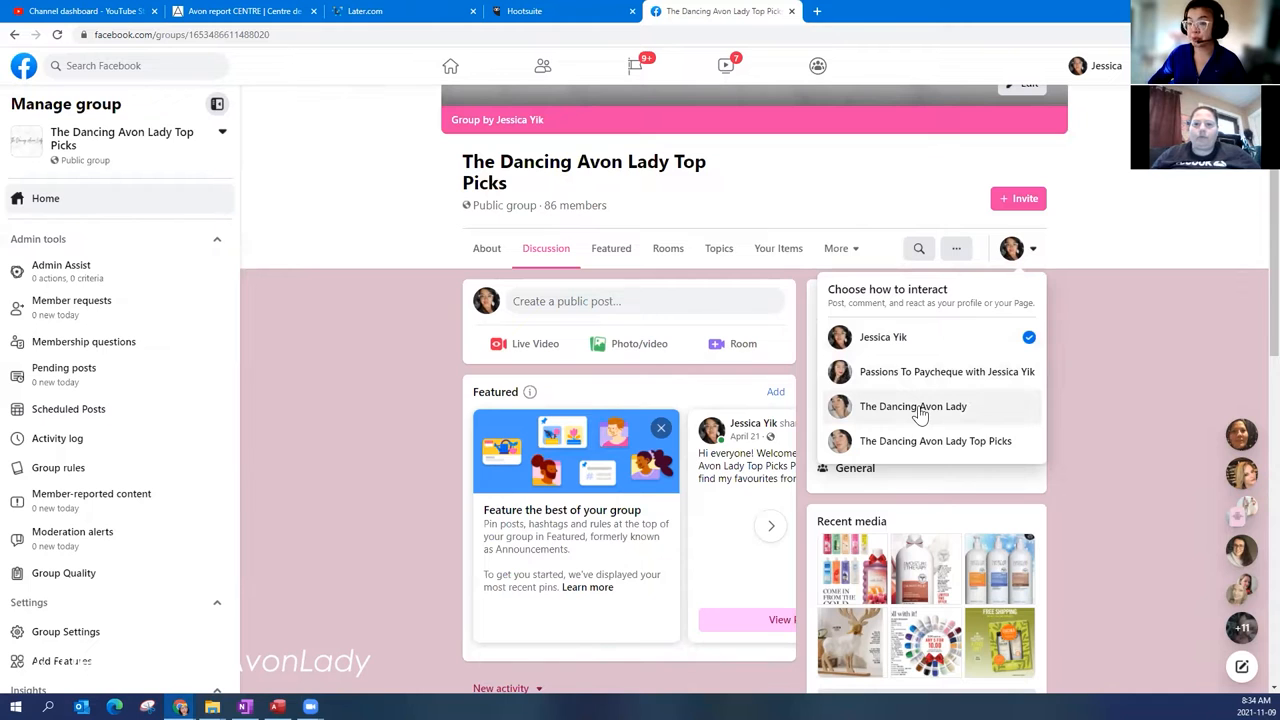
left_click(912, 406)
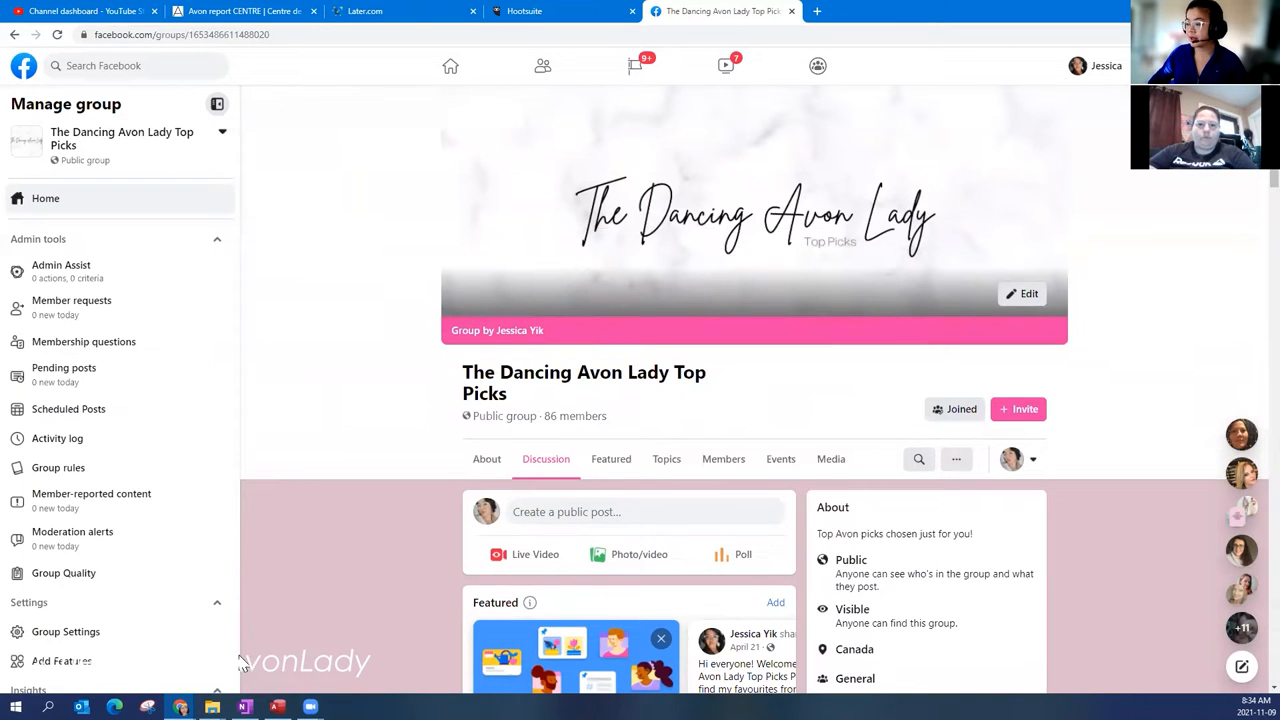
scroll("down", 3)
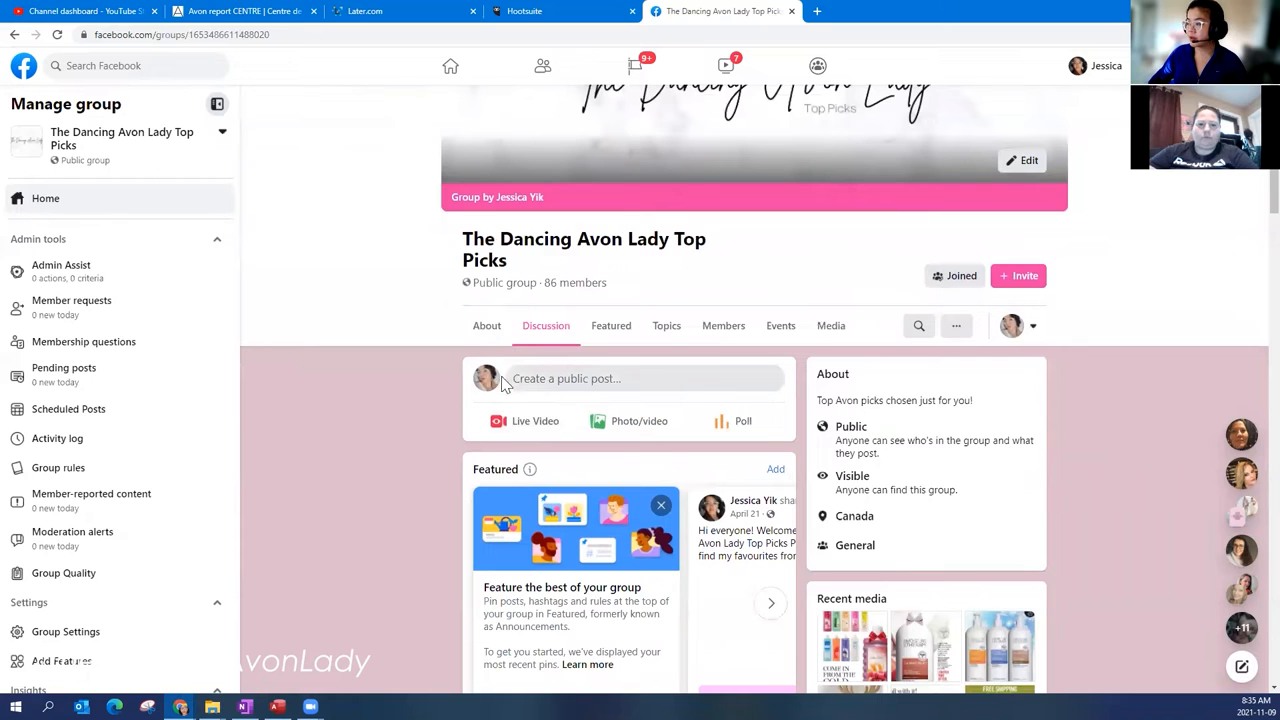
mouse_move(560, 388)
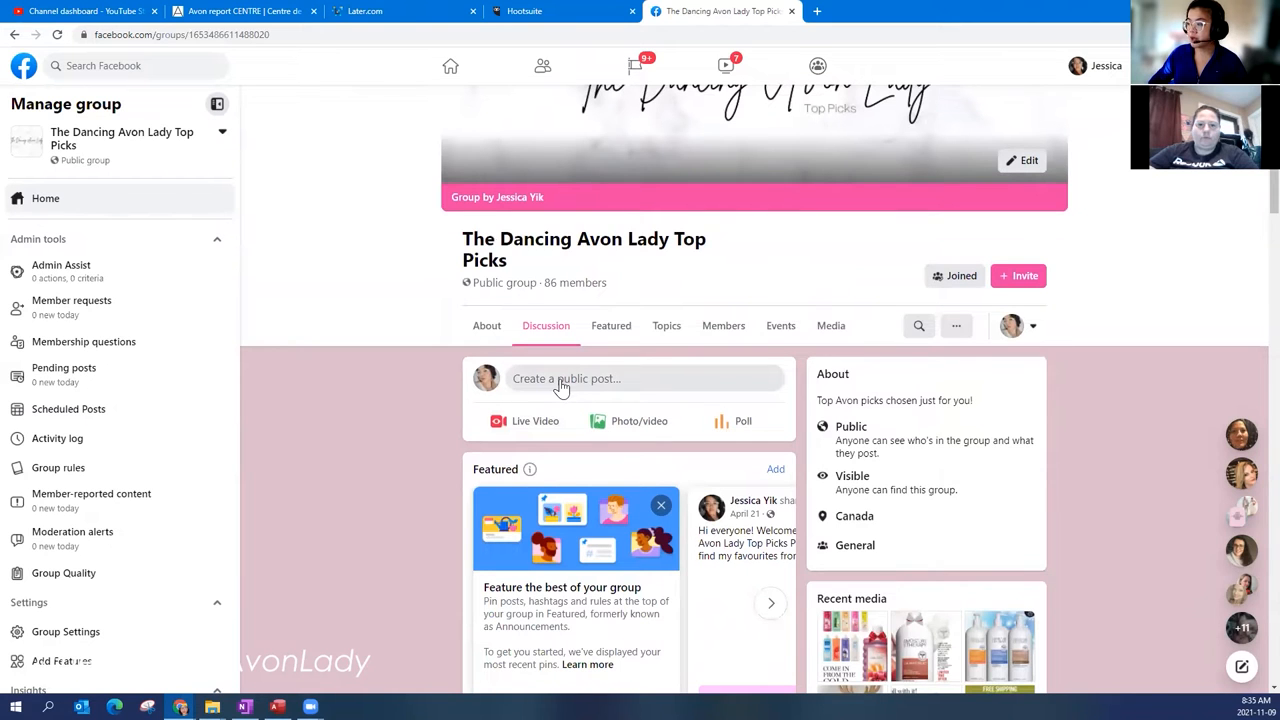
Start a group post with c25.jpg, the 'Campaign 25' caption and the boutique link
left_click(564, 378)
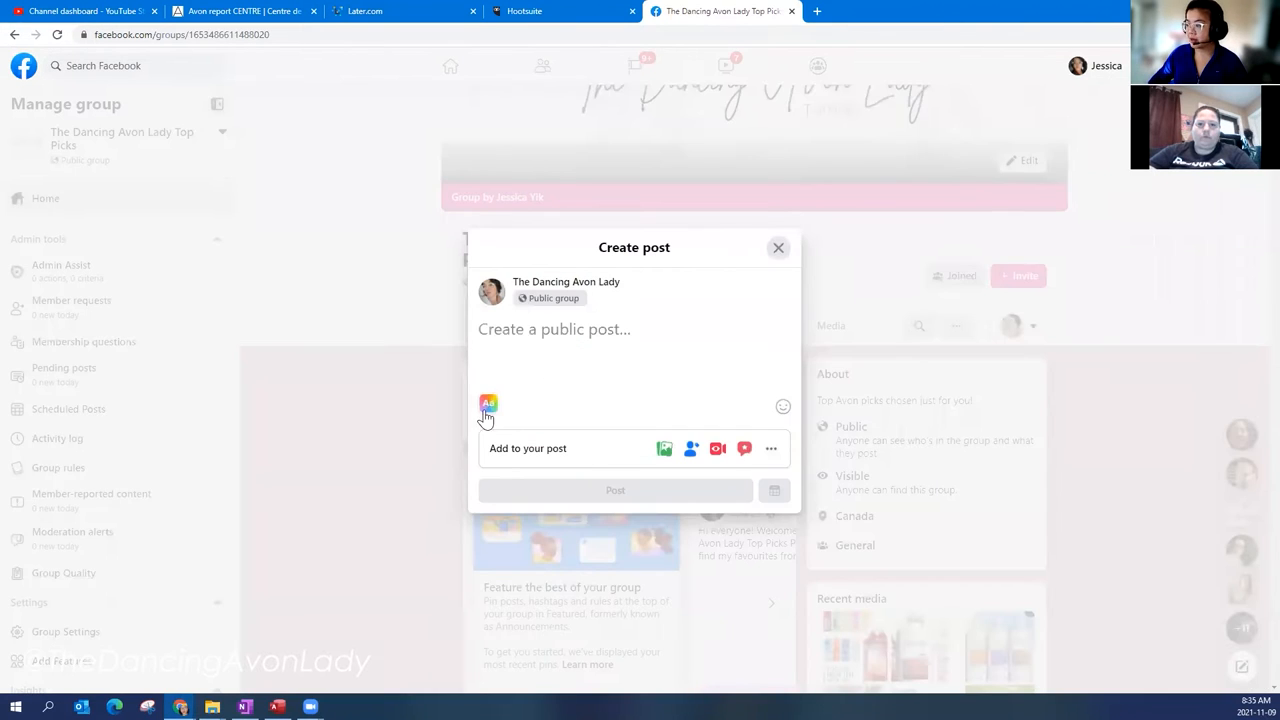
mouse_move(664, 448)
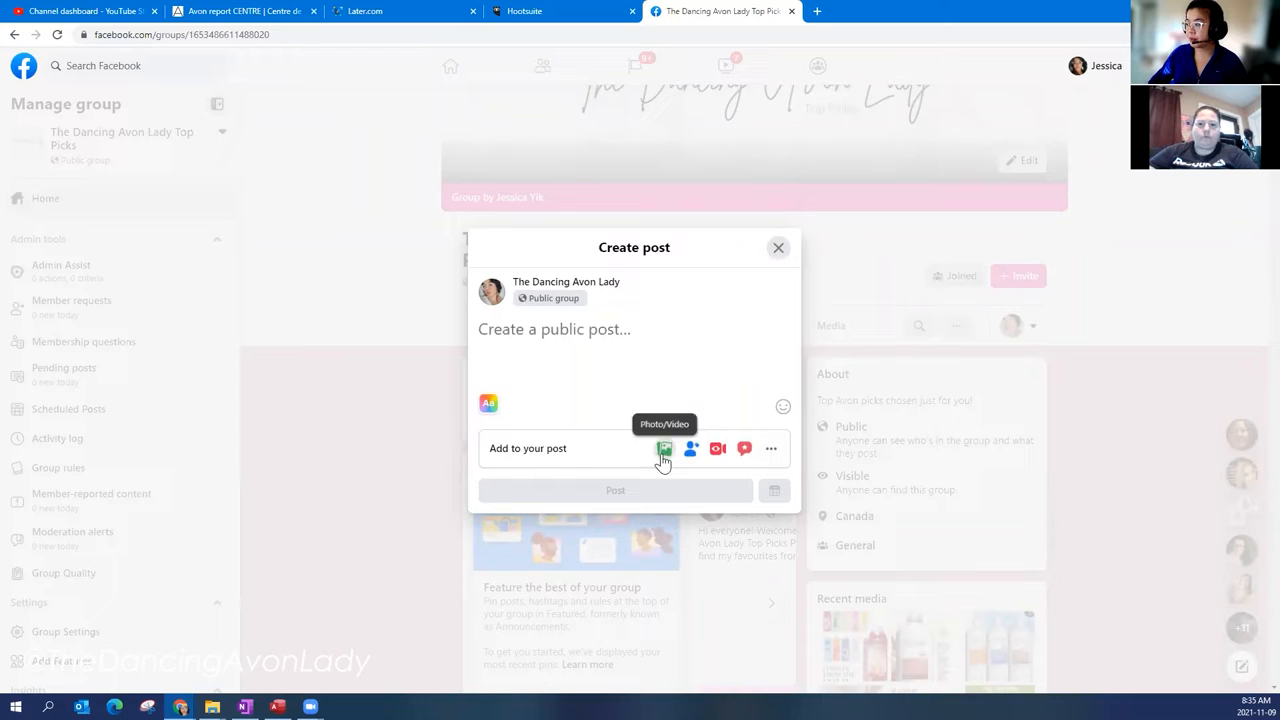
mouse_move(564, 430)
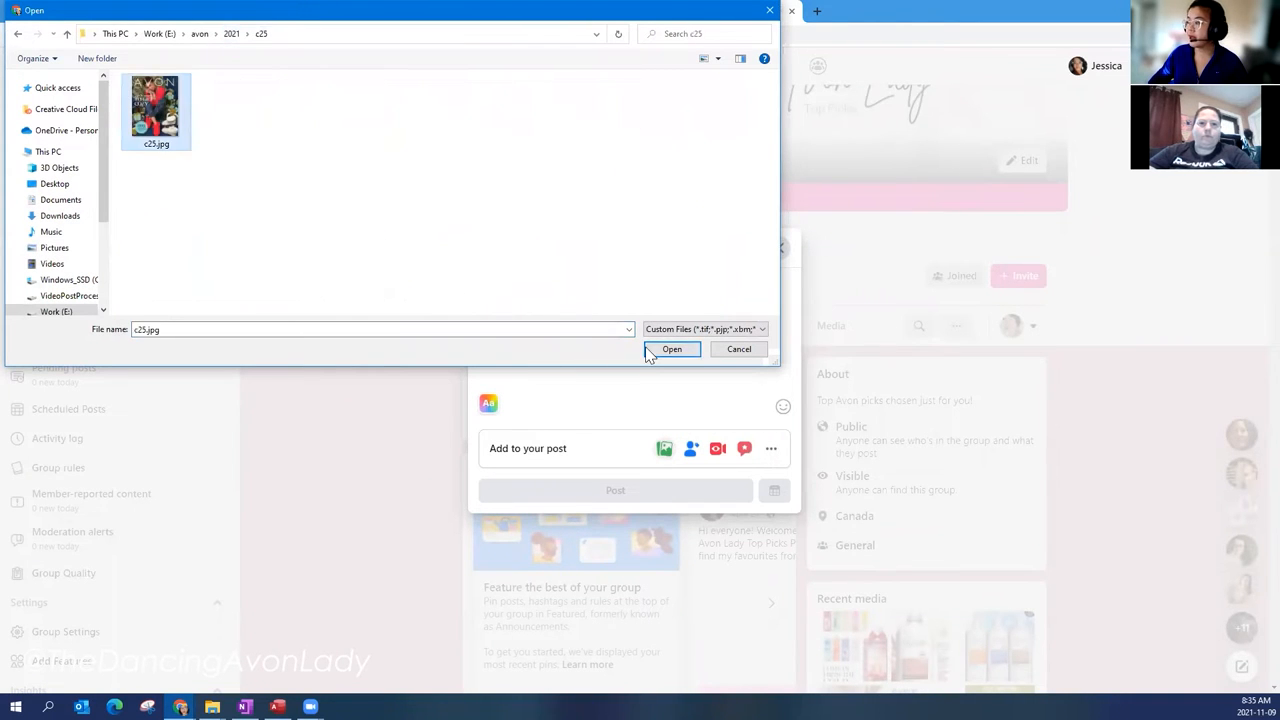
left_click(672, 348)
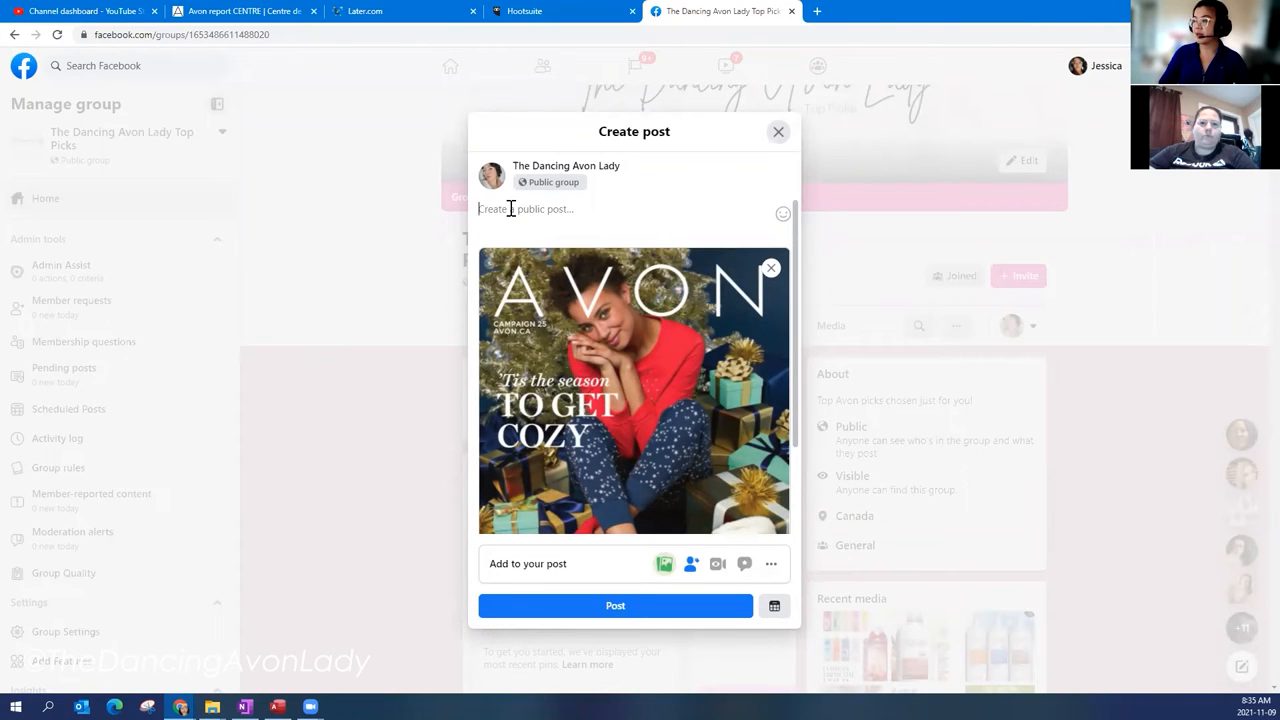
type("Campaign 25 is here for all of your shopping needs!")
type("www.avon.ca/boutique/j")
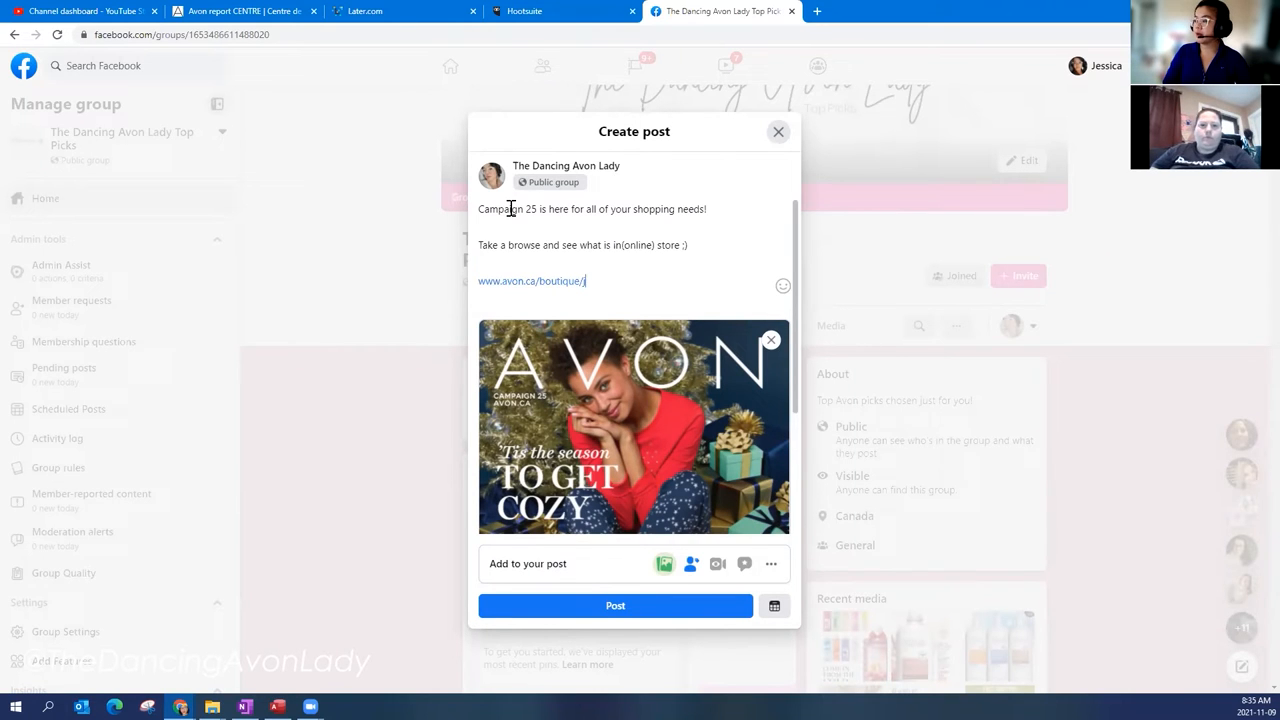
type("essicayik")
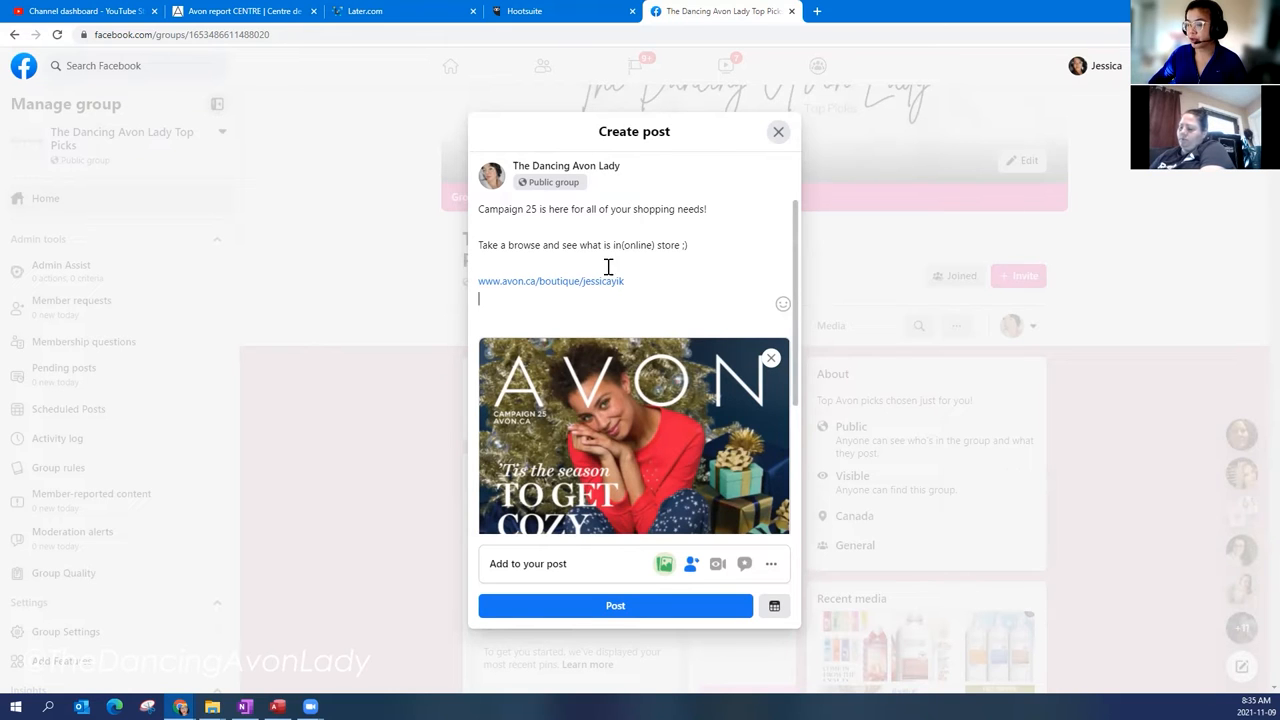
key("ctrl+a")
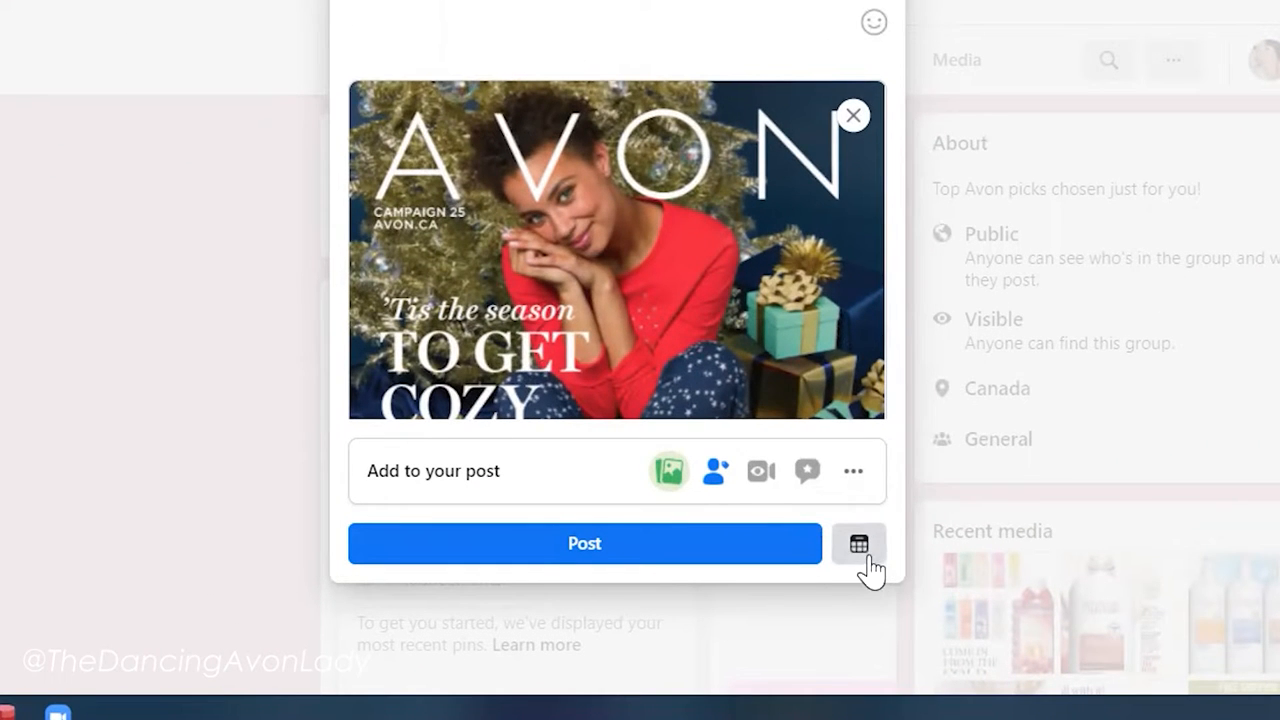
Schedule the group post for Nov 10, 2021 at 8:00 AM and confirm
left_click(858, 544)
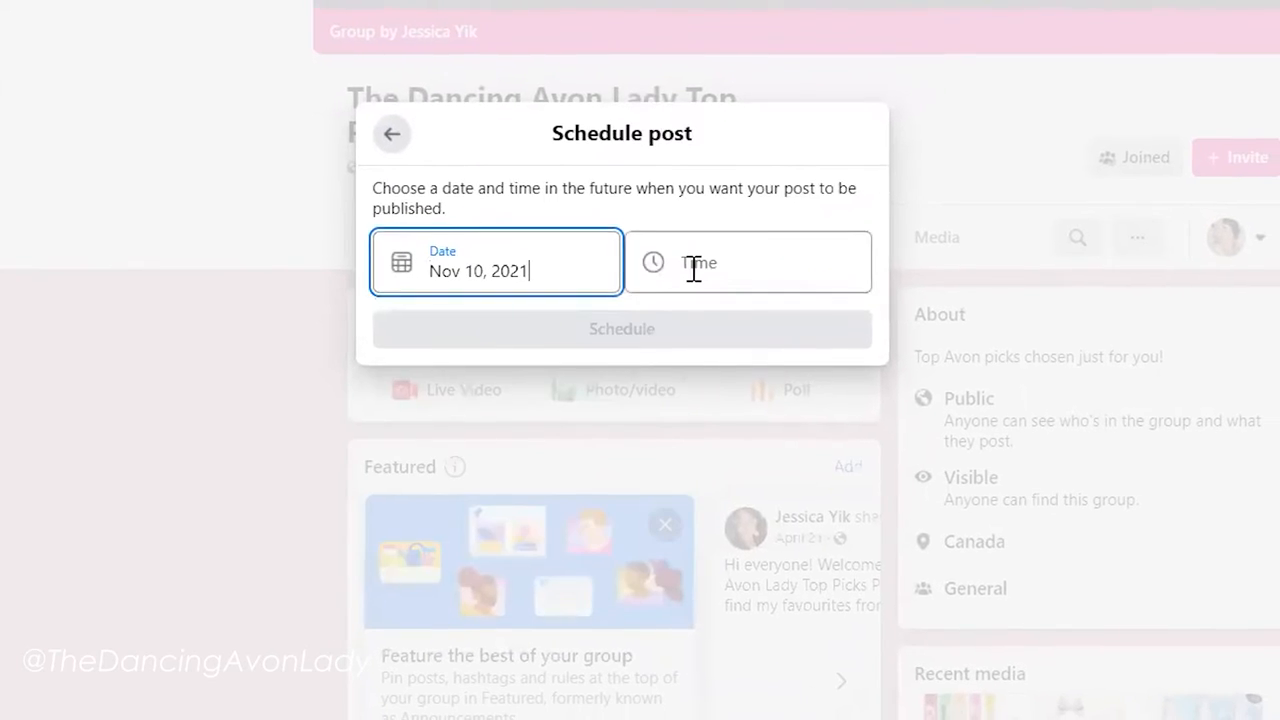
left_click(748, 262)
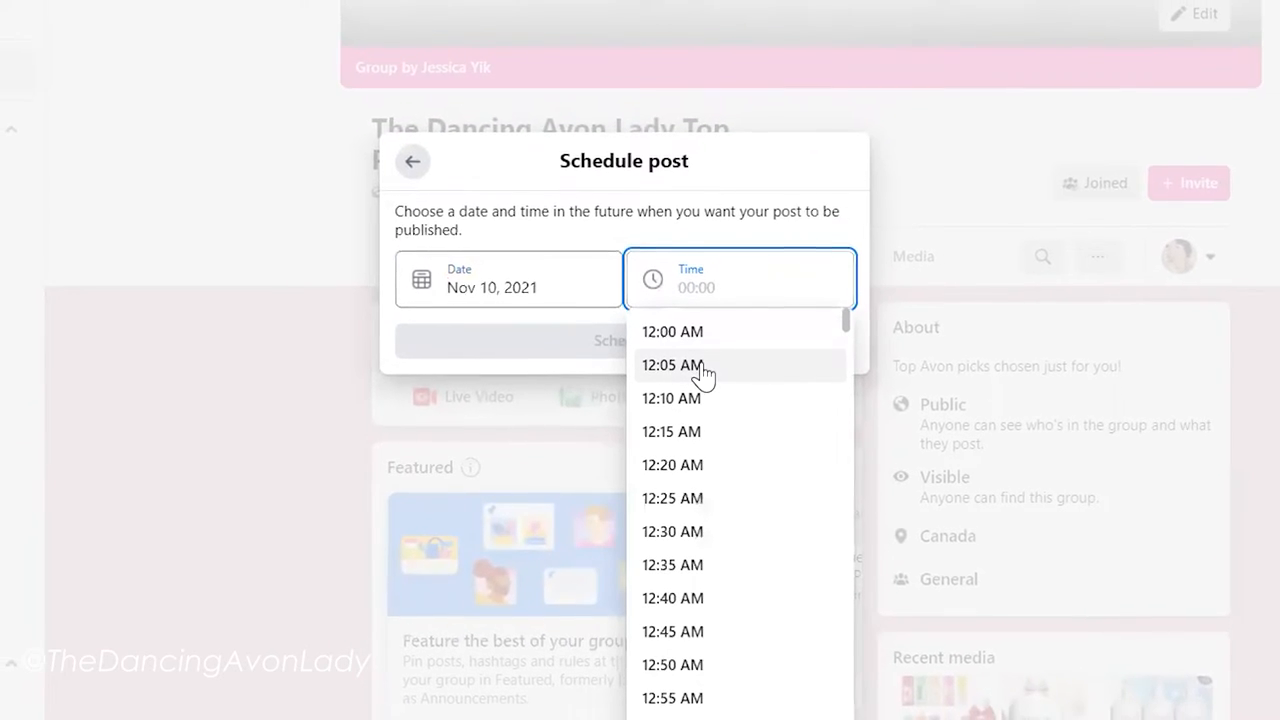
type("8")
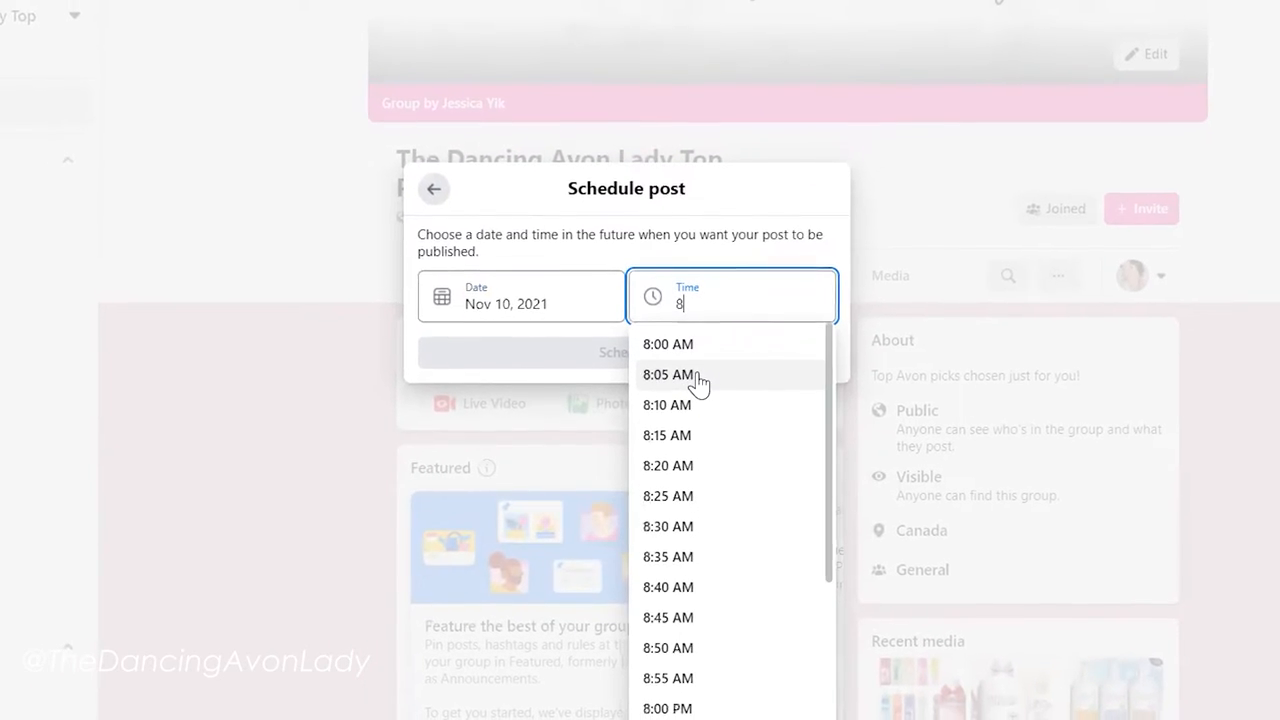
left_click(668, 344)
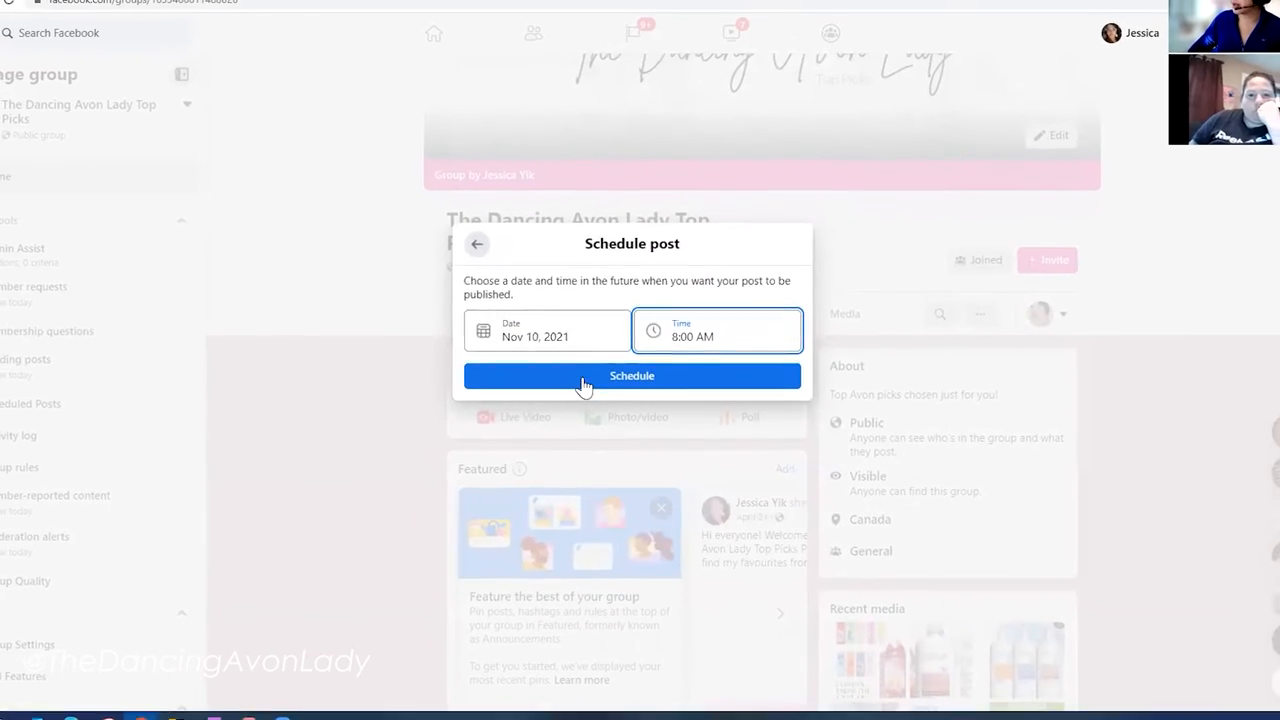
left_click(632, 376)
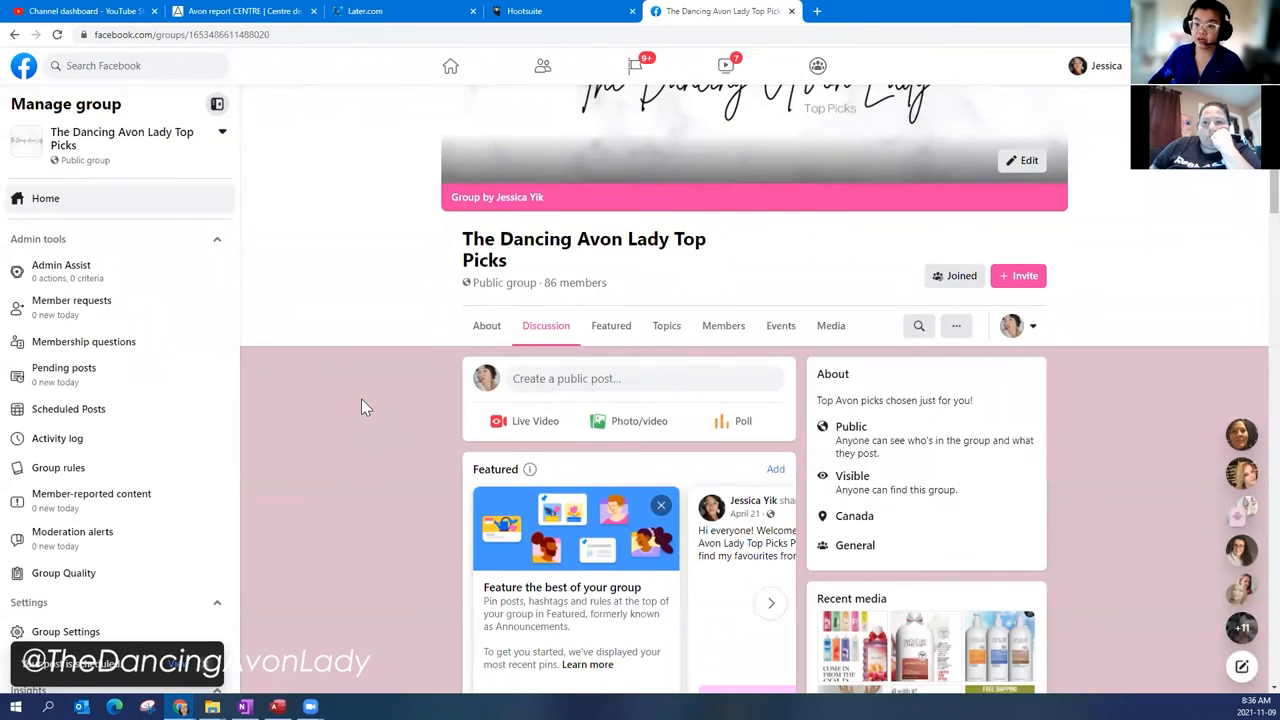
mouse_move(350, 398)
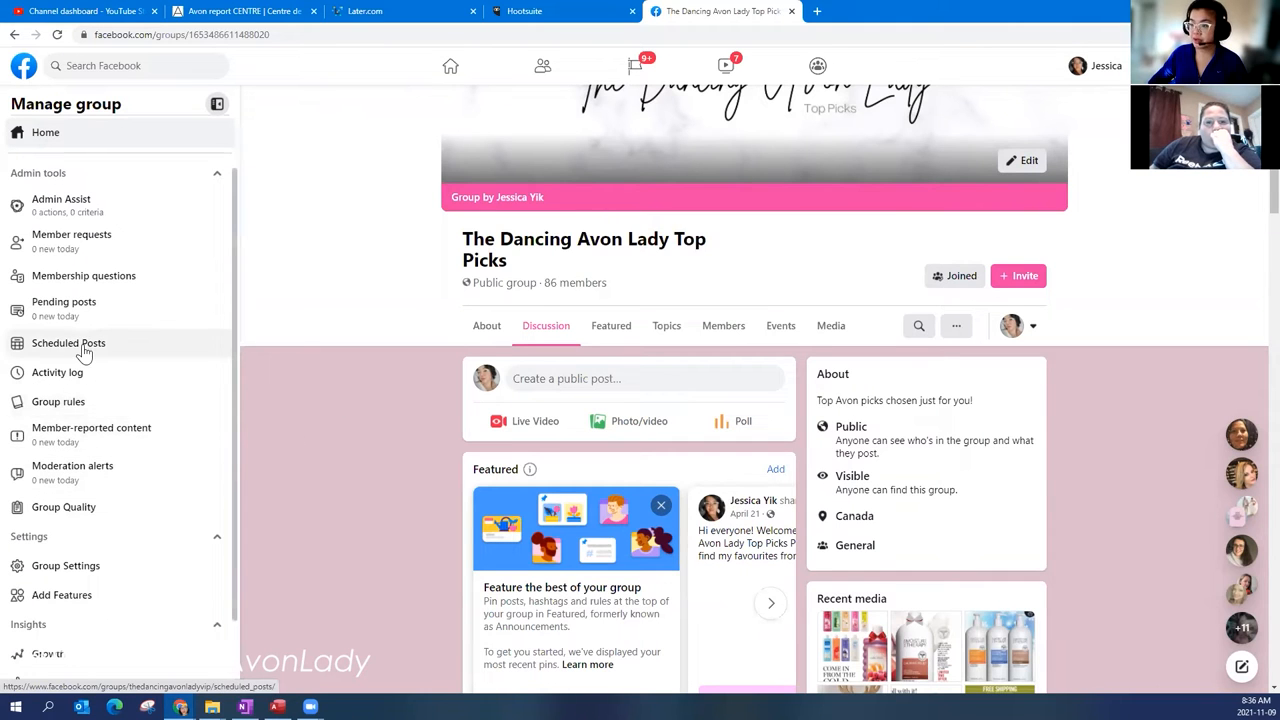
left_click(68, 342)
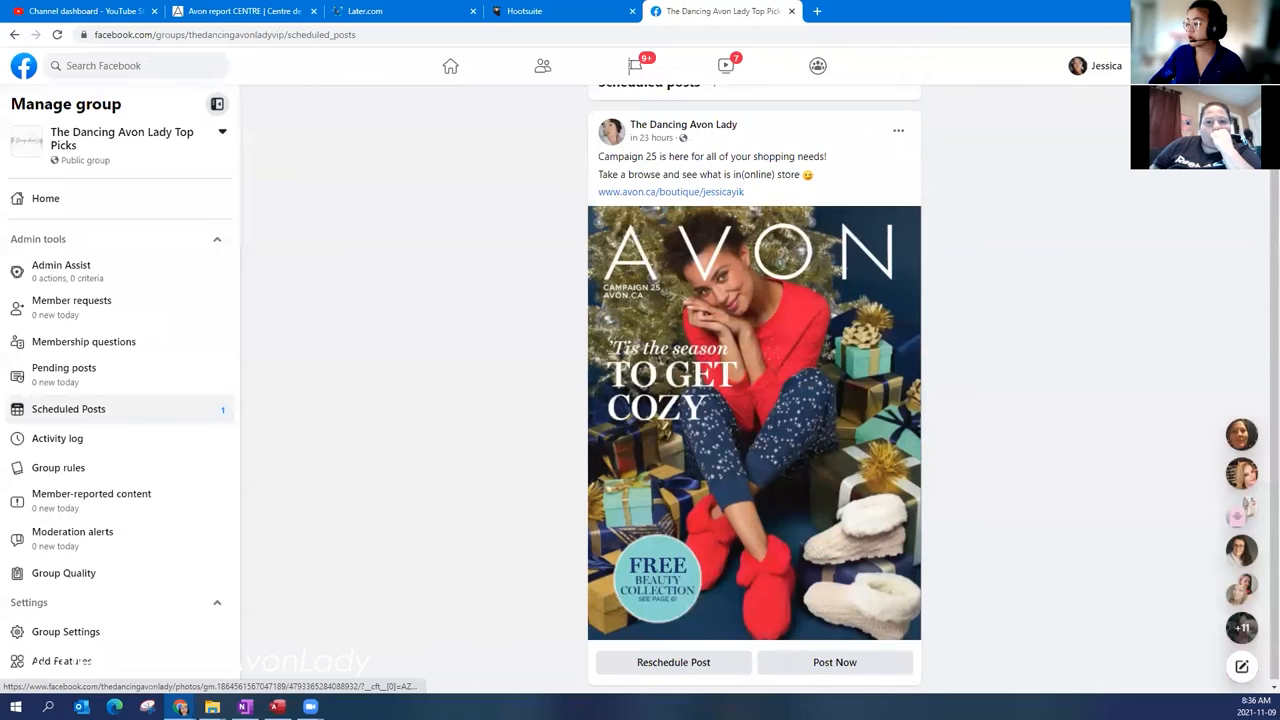
left_click(898, 130)
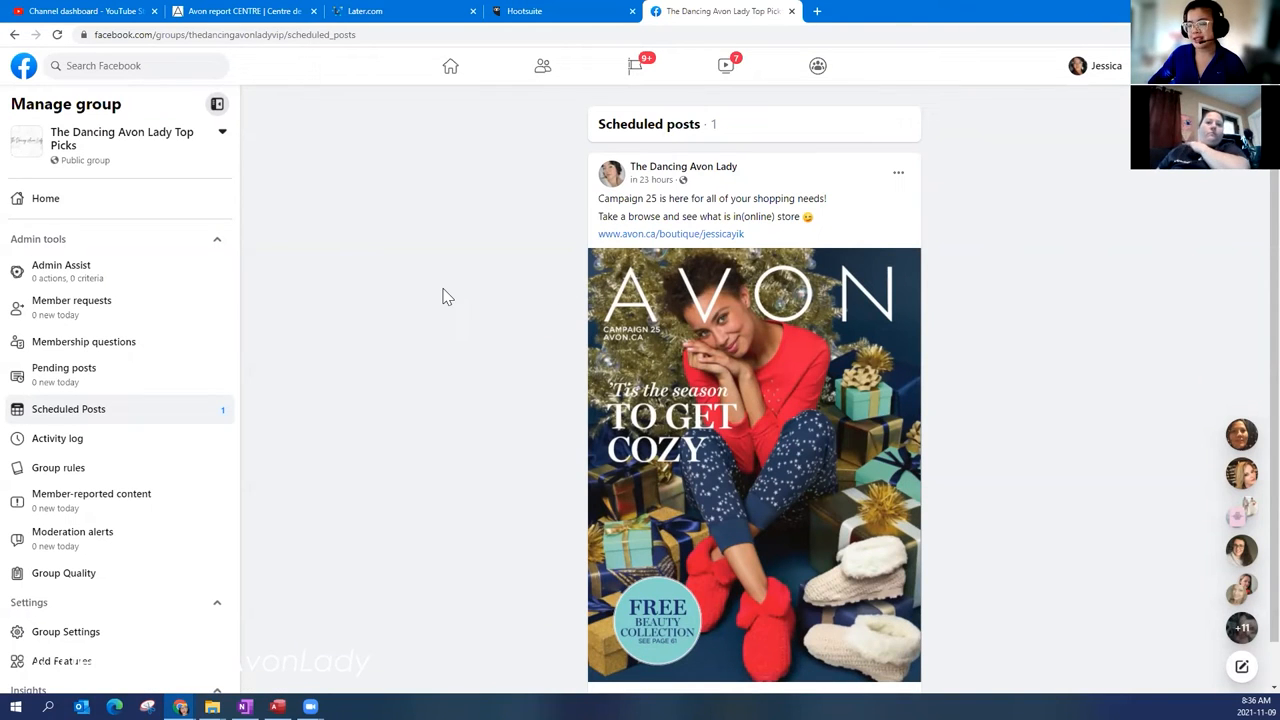
mouse_move(320, 260)
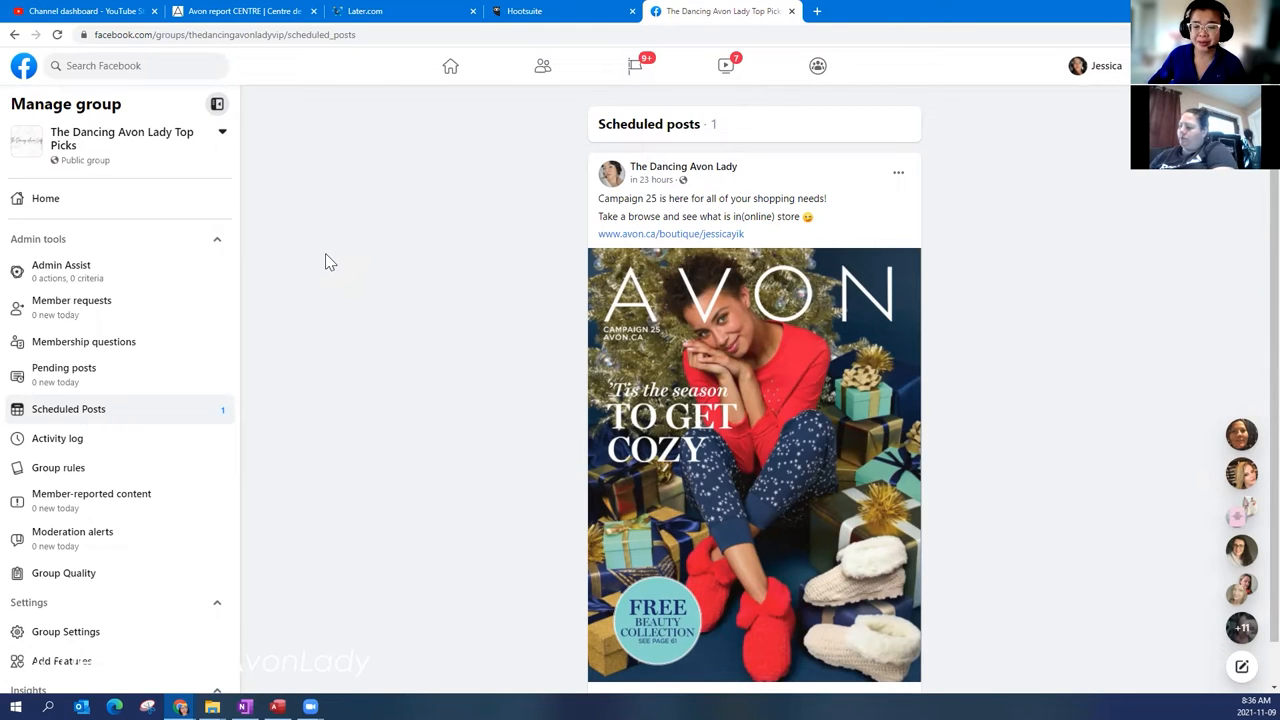
mouse_move(334, 248)
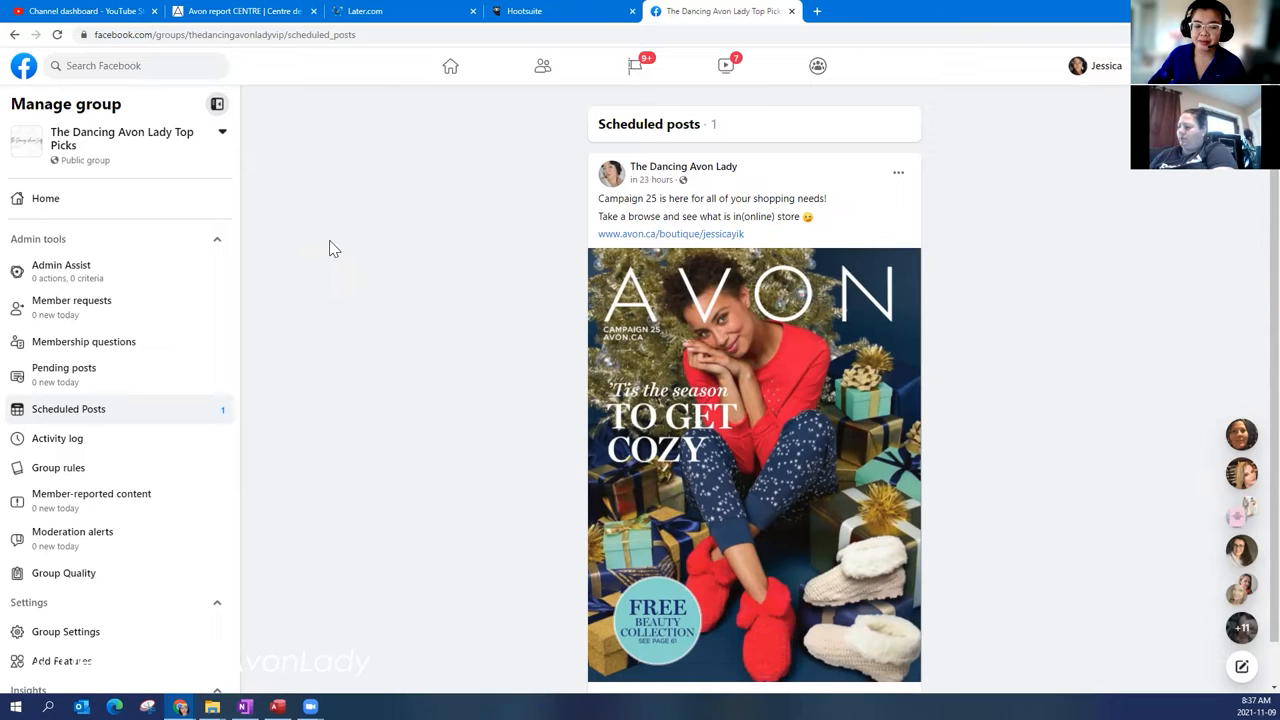
mouse_move(328, 244)
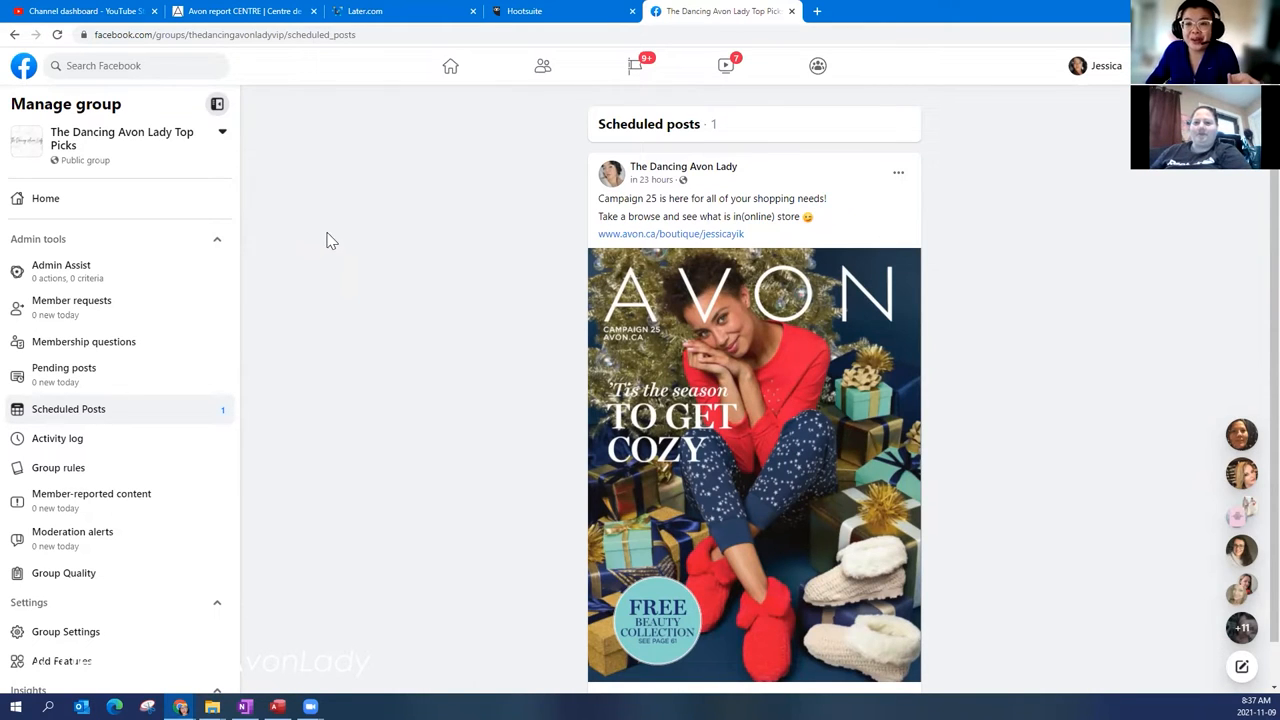
mouse_move(348, 276)
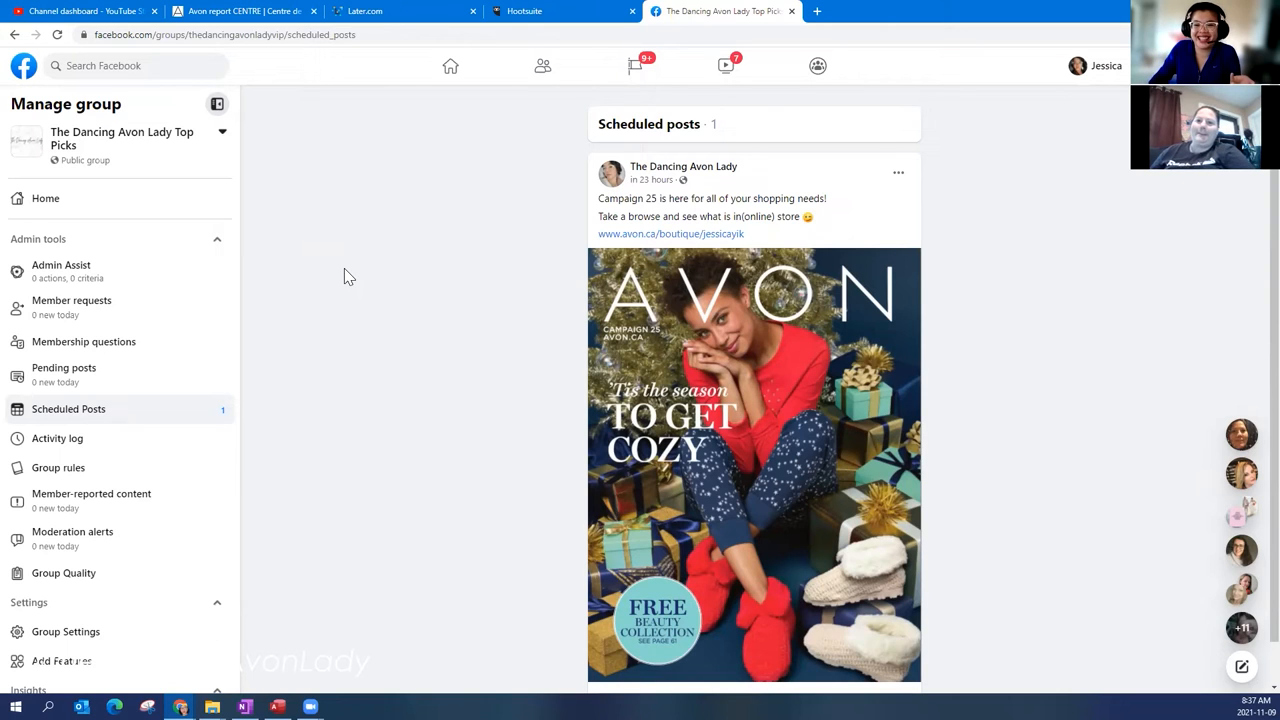
mouse_move(330, 260)
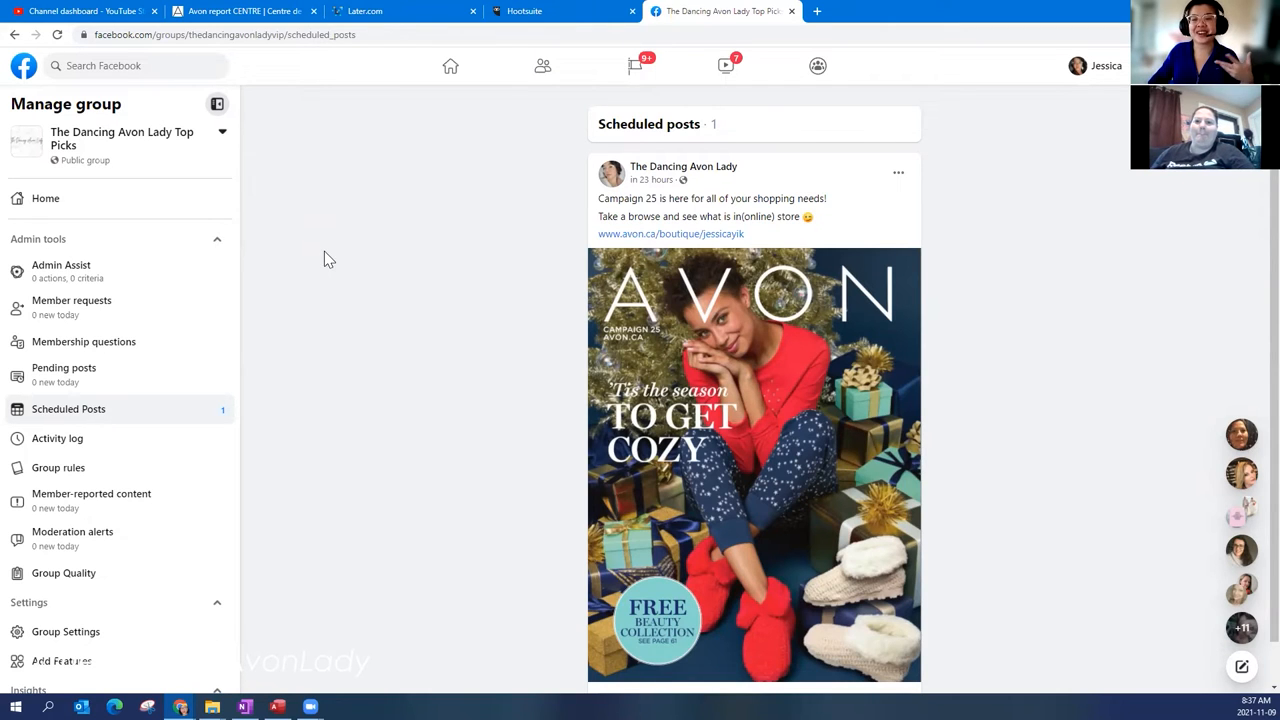
mouse_move(330, 240)
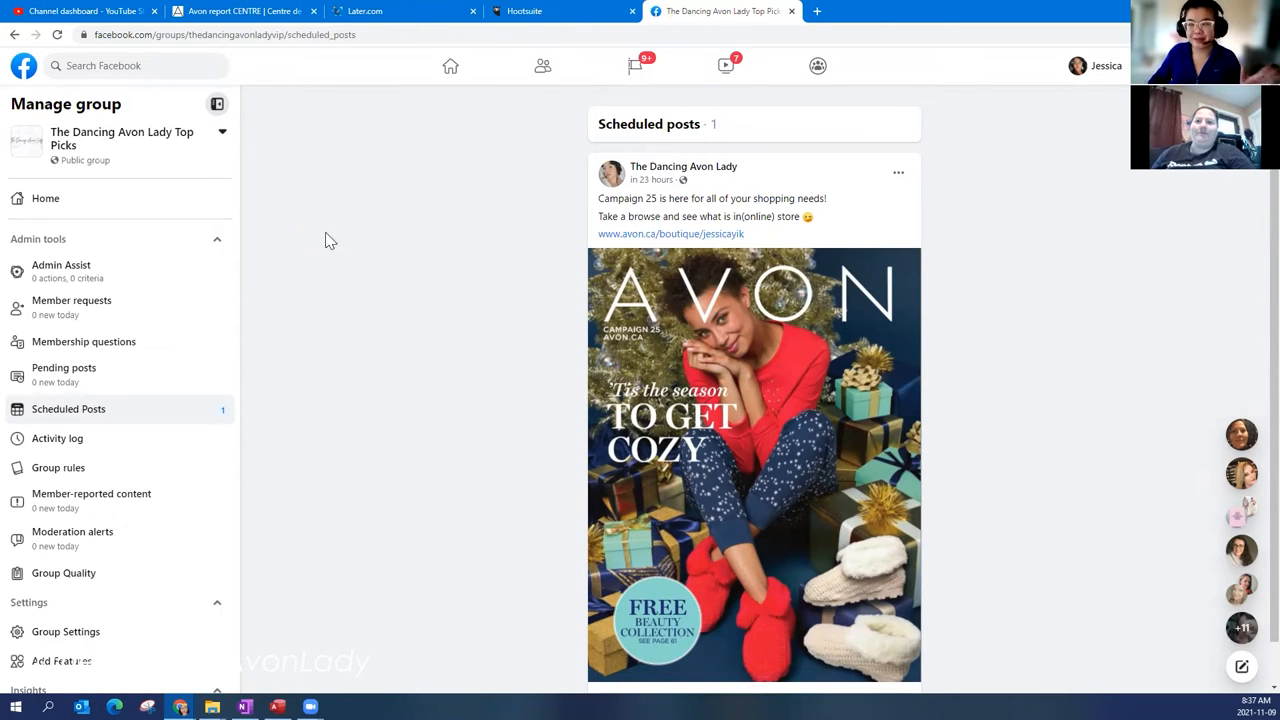
mouse_move(390, 250)
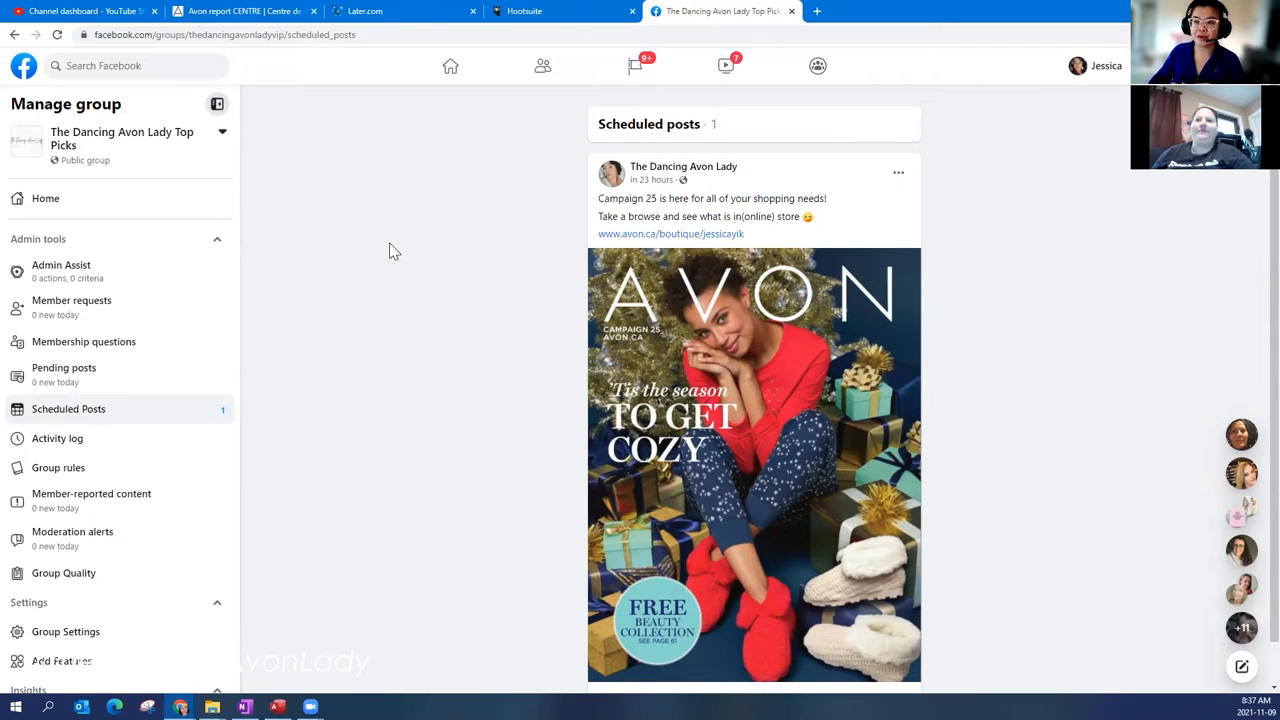
mouse_move(370, 170)
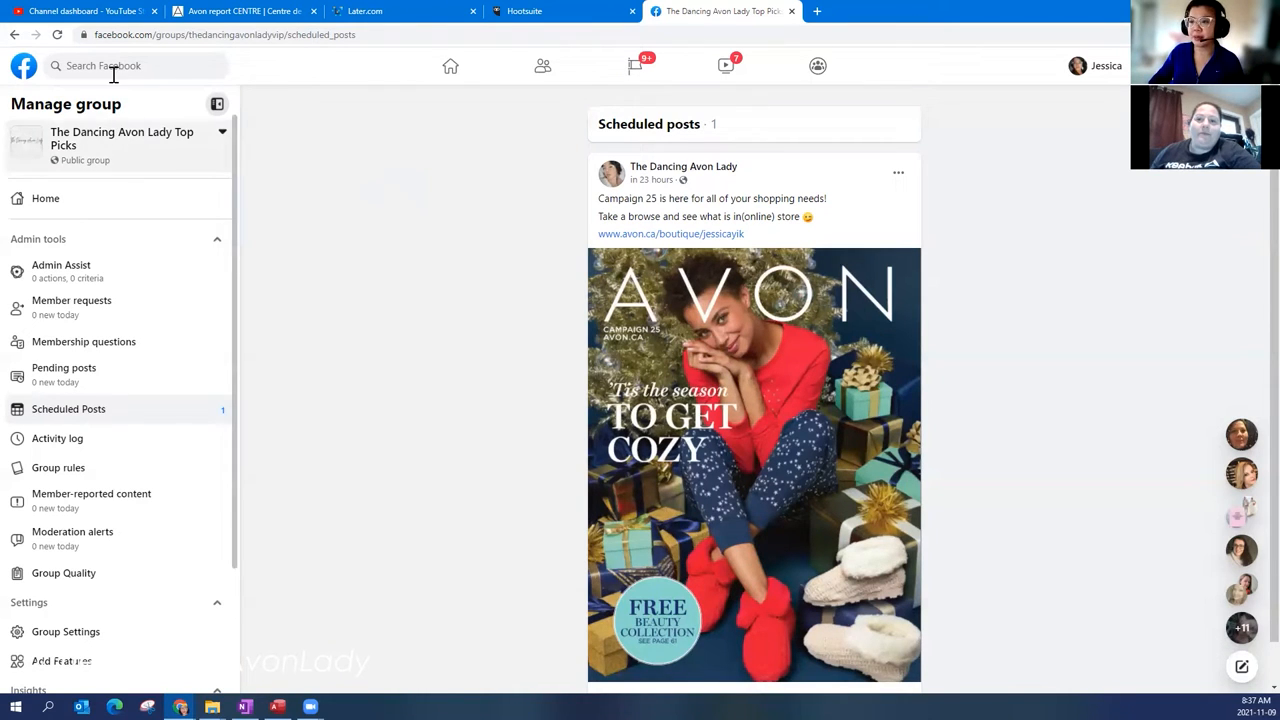
Go to The Dancing Avon Lady Page, check the Page/person interaction menu, and scroll its feed
left_click(130, 64)
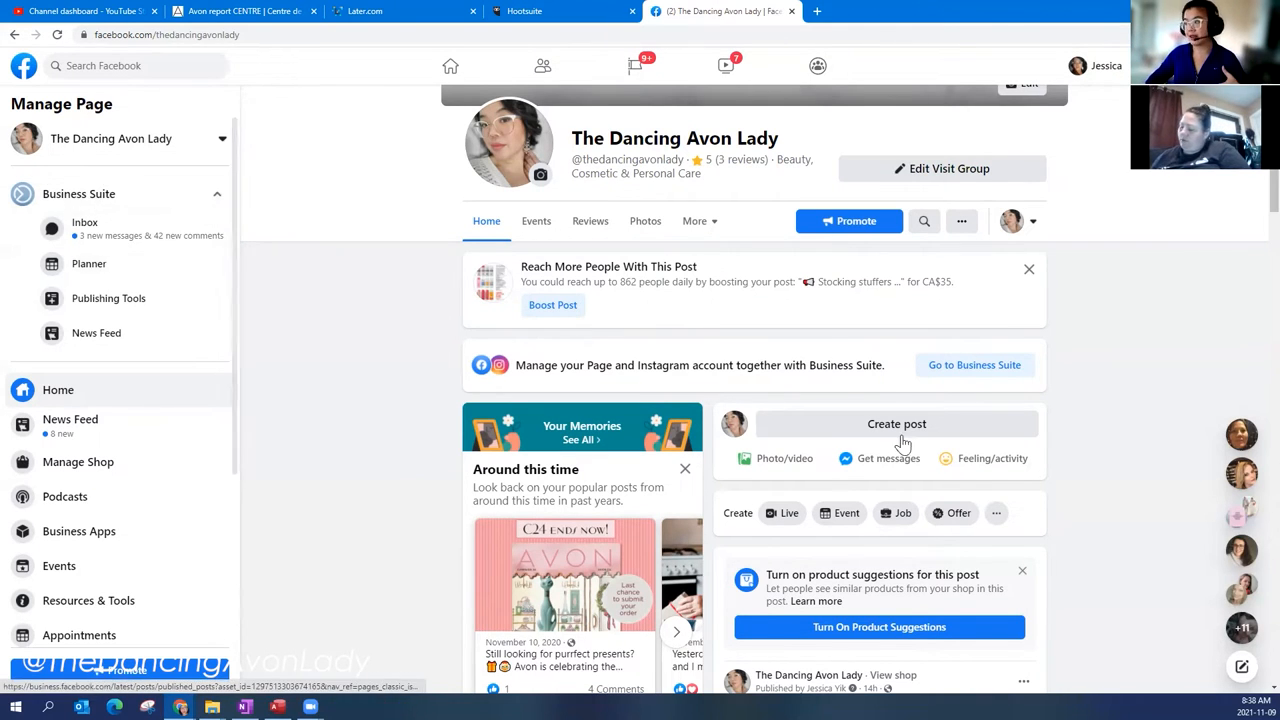
mouse_move(668, 284)
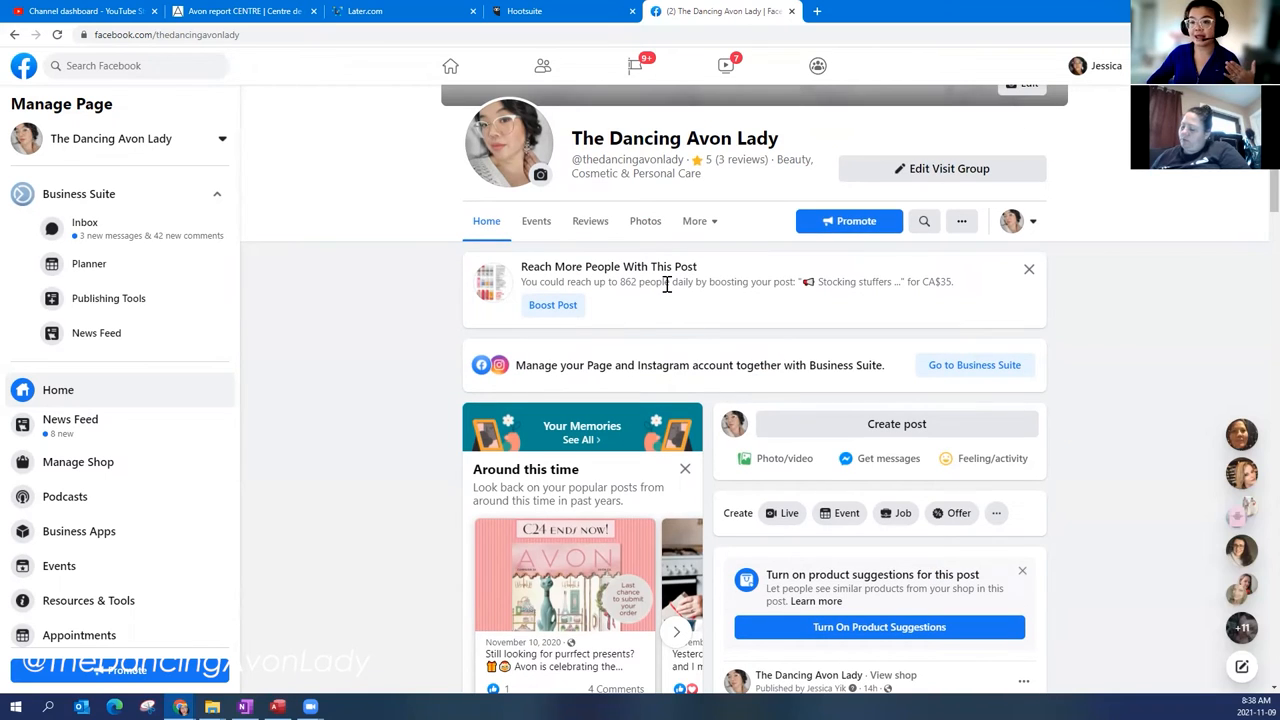
mouse_move(1090, 272)
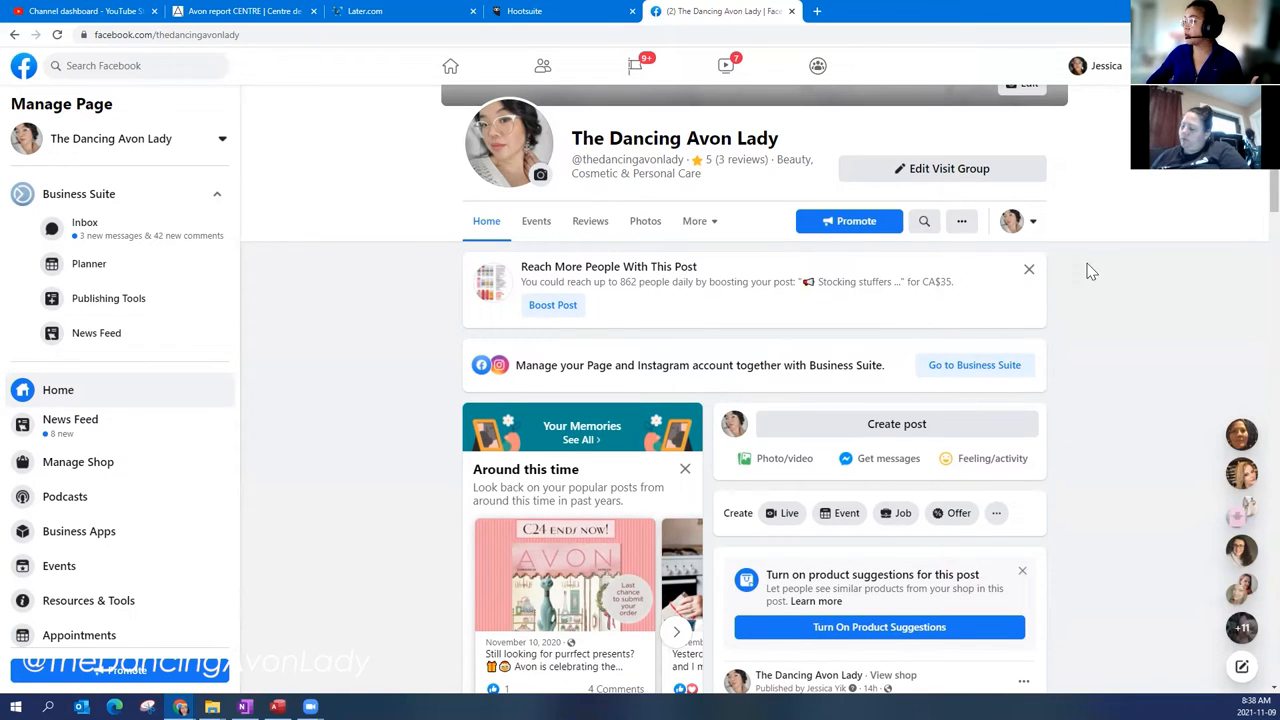
mouse_move(1010, 216)
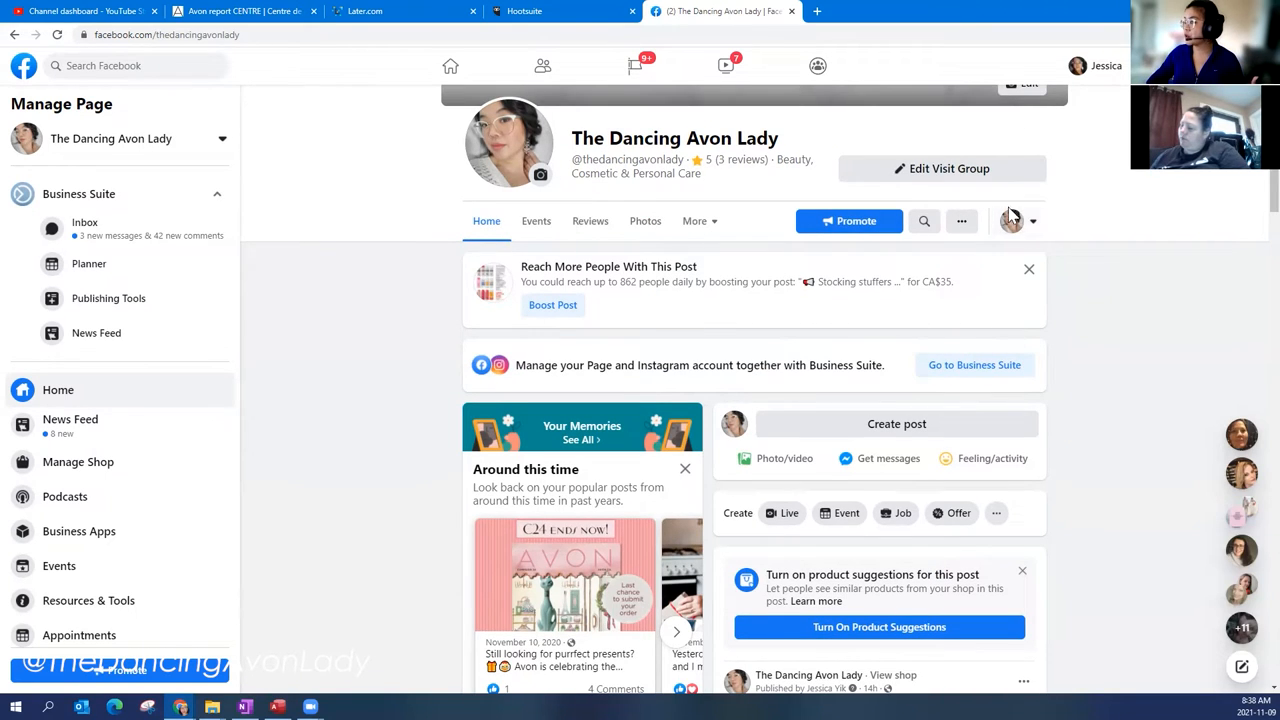
mouse_move(988, 242)
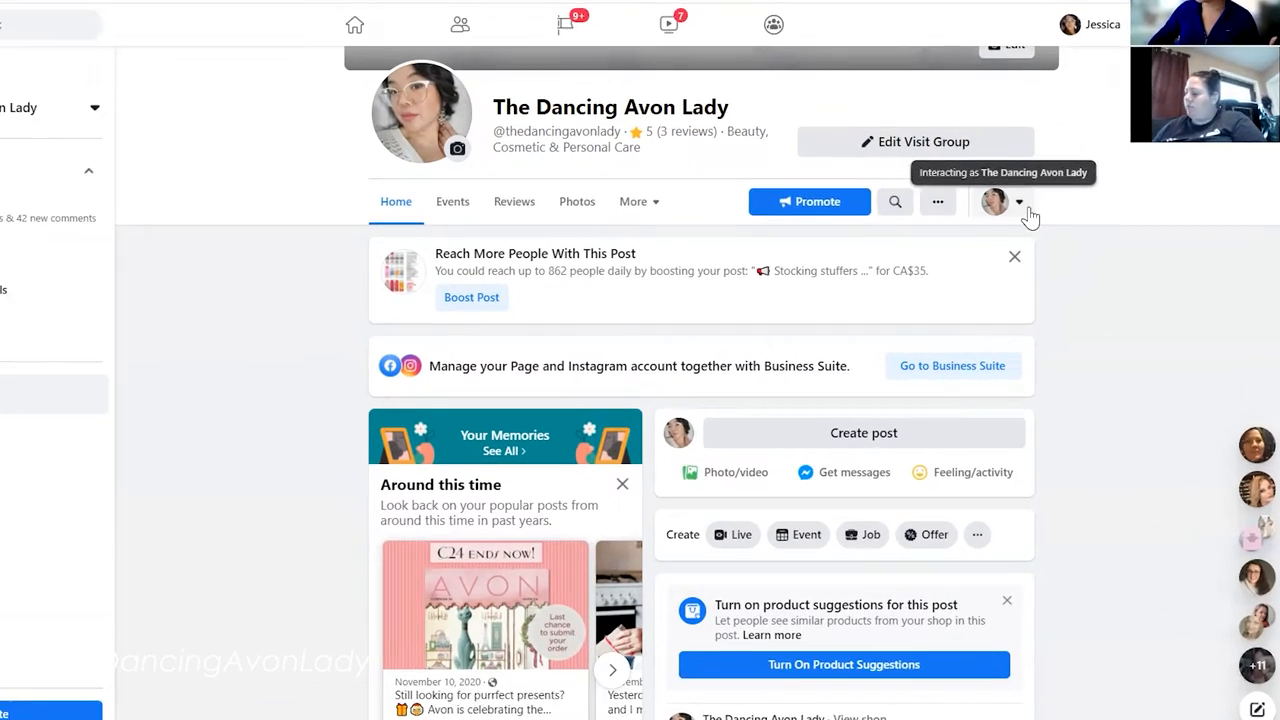
left_click(1020, 200)
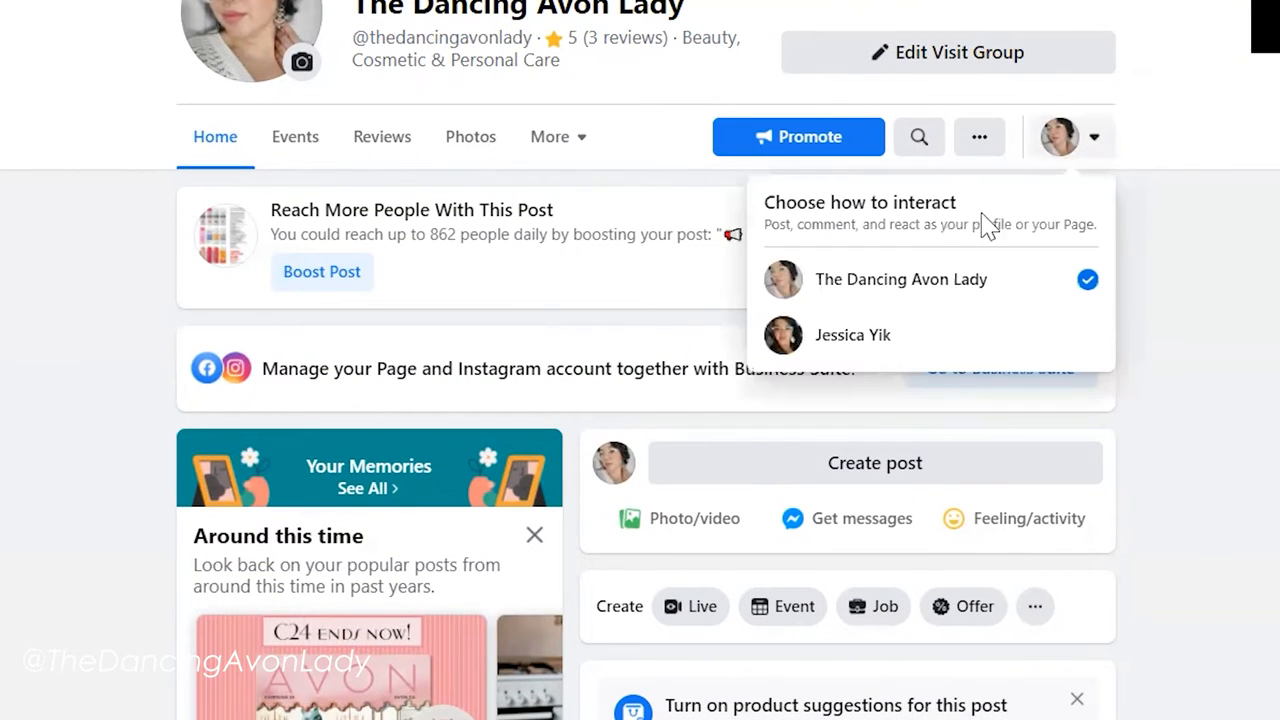
mouse_move(900, 336)
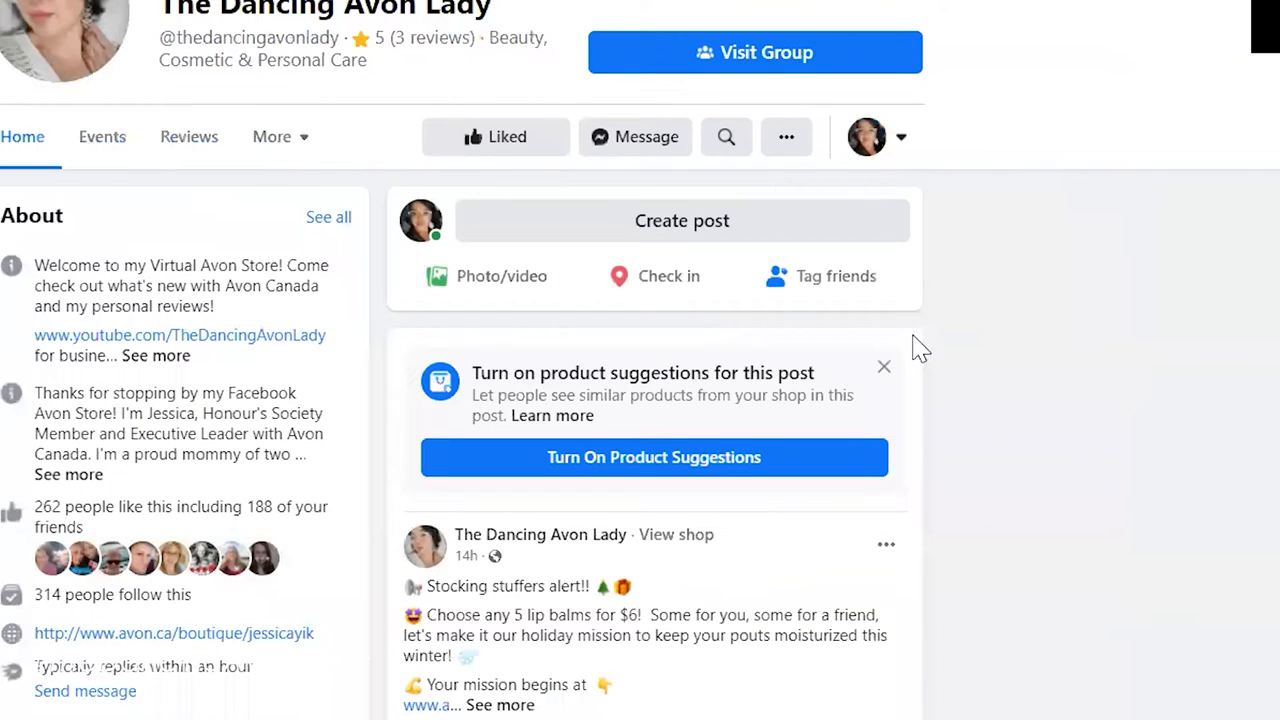
scroll("down", 3)
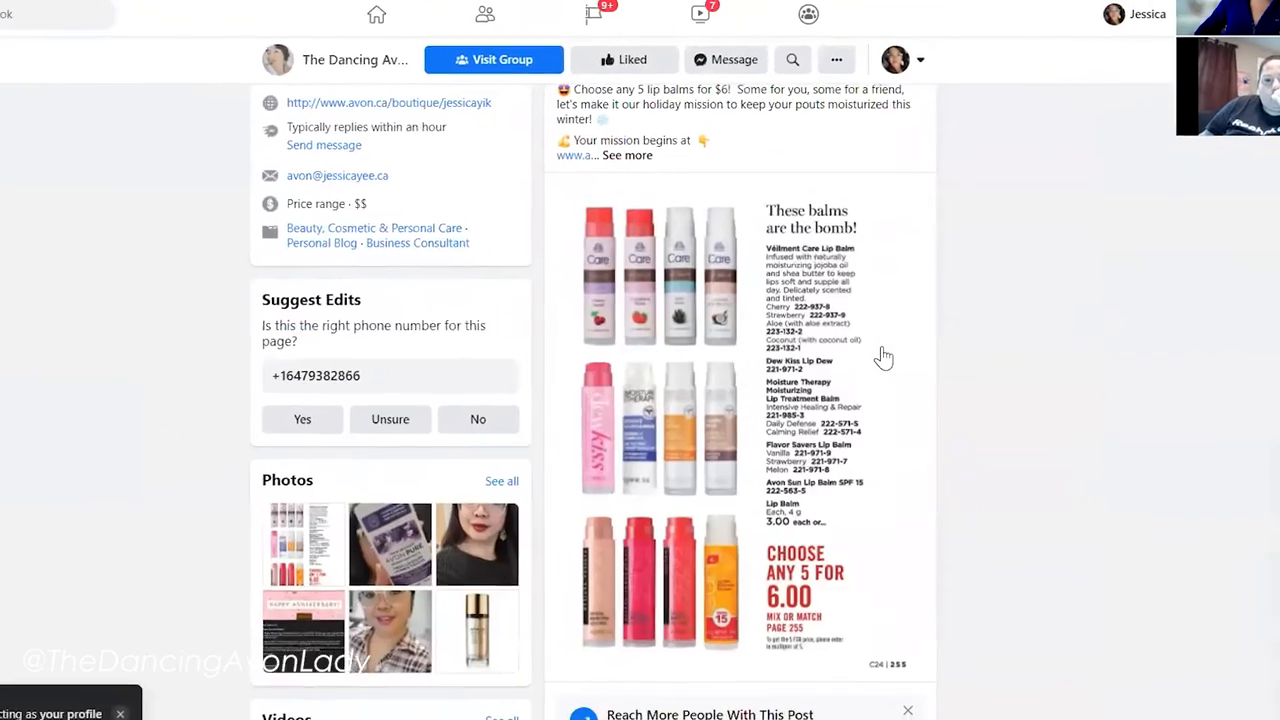
scroll("down", 3)
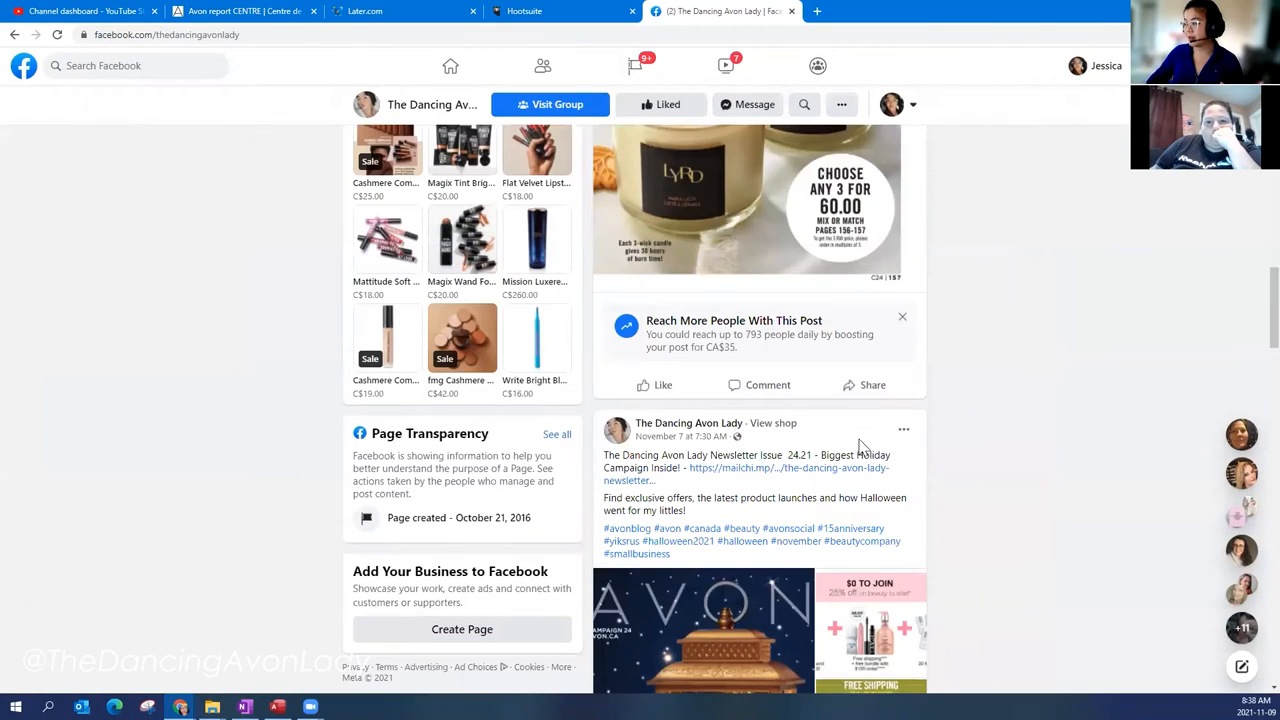
scroll("down", 3)
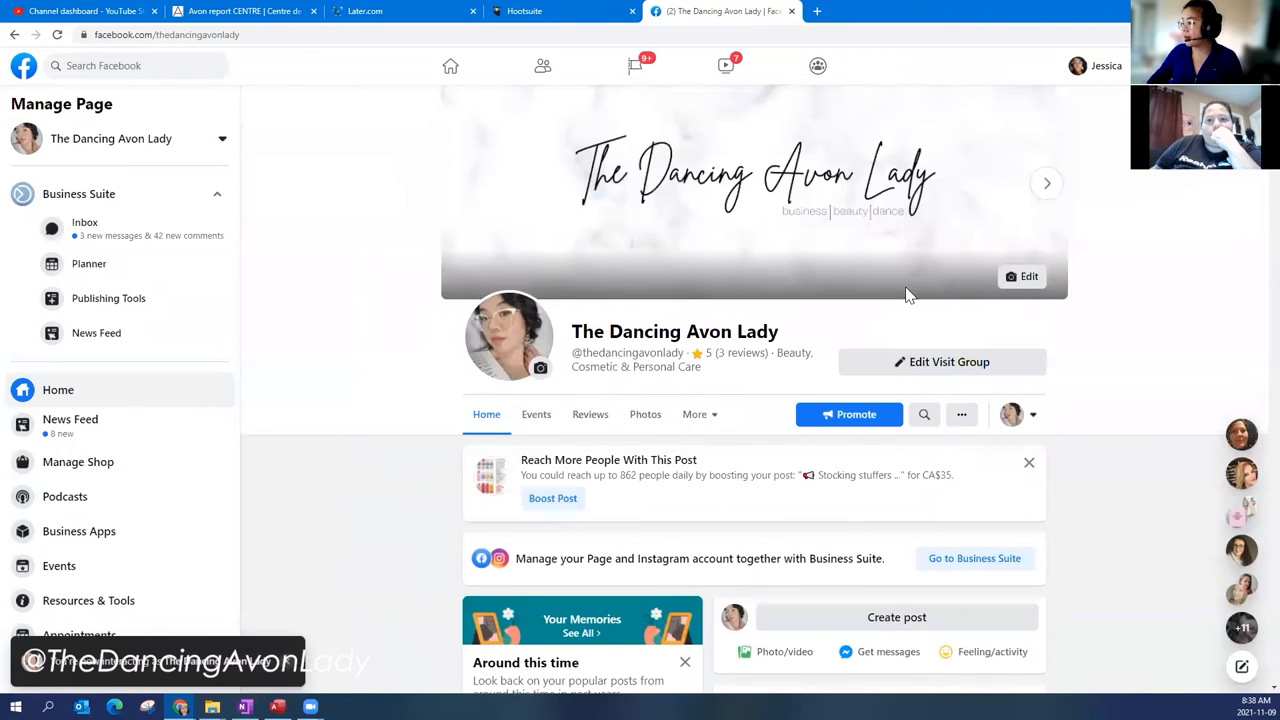
scroll("down", 3)
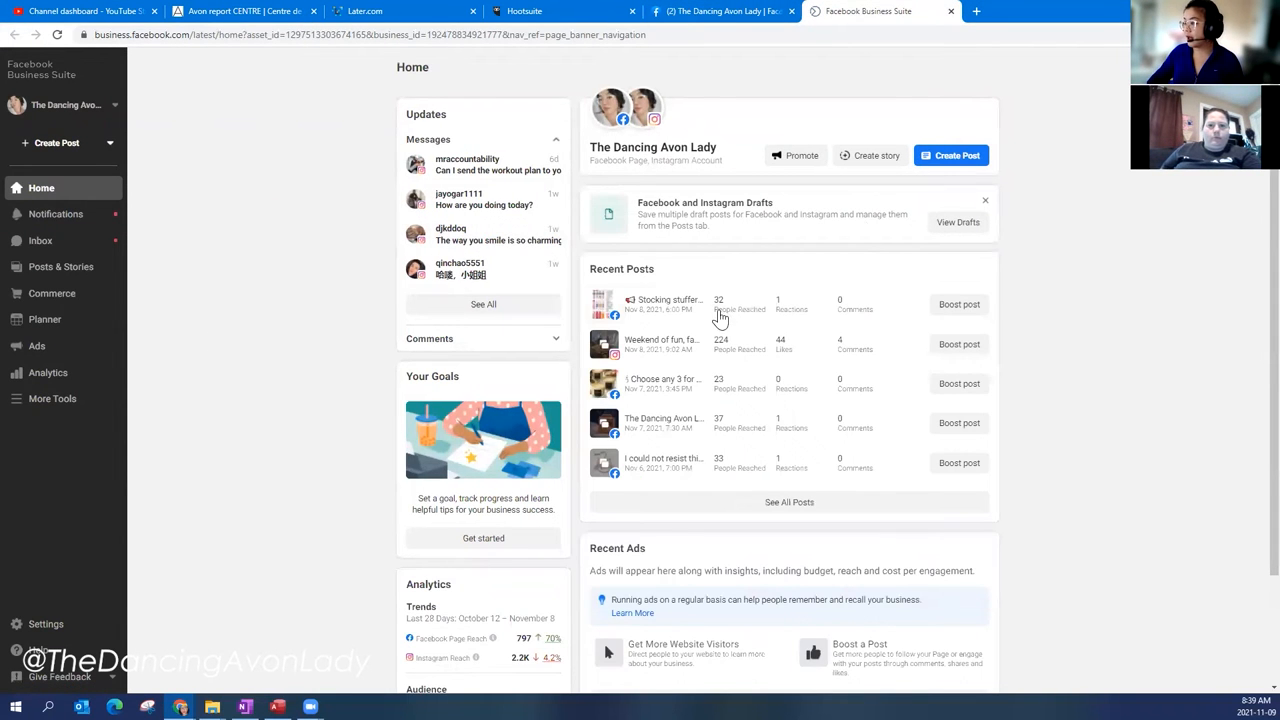
Open the Planner calendar from Business Suite's left sidebar
scroll("down", 3)
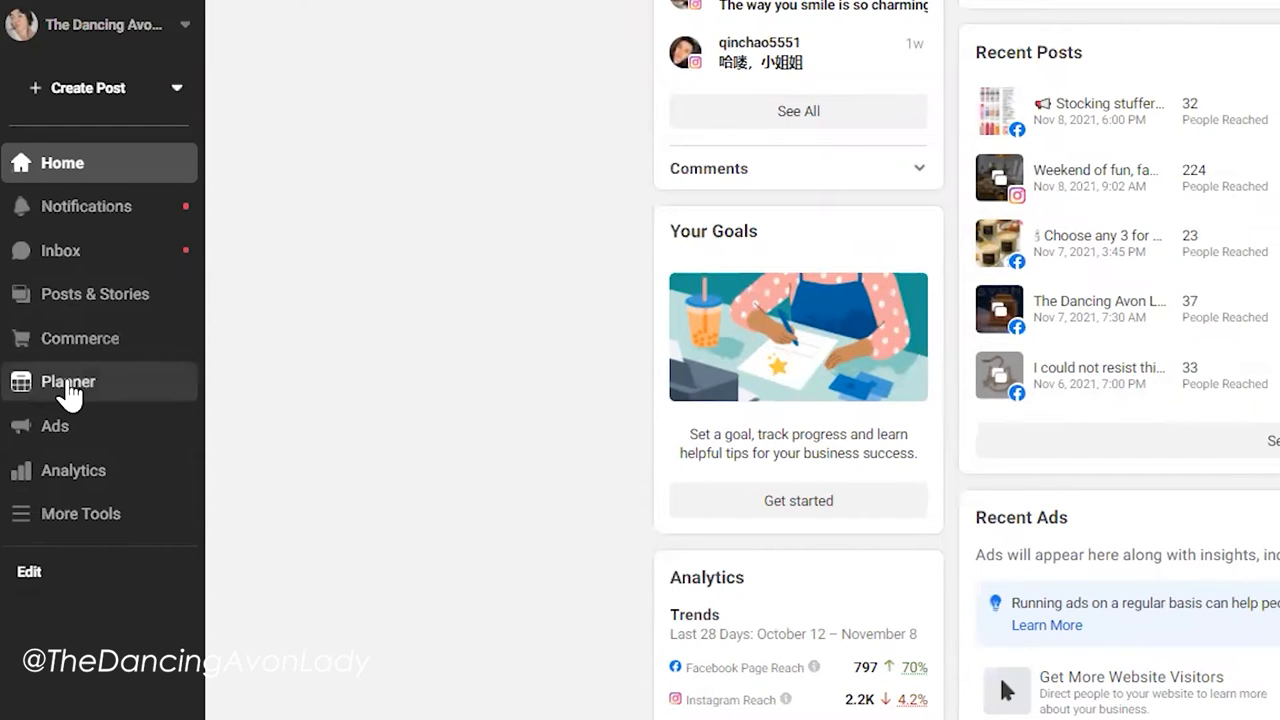
left_click(68, 382)
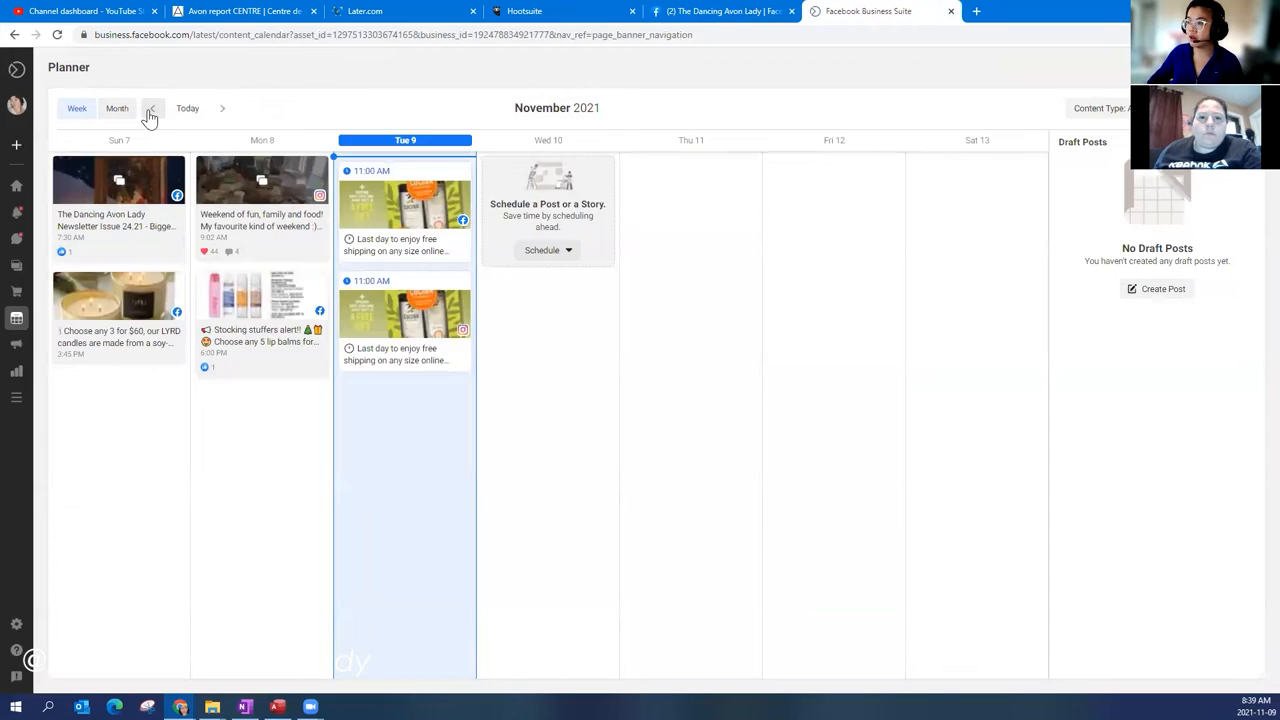
View the Oct 31–Nov 6 week's posts, then return to the Nov 7–13 week
left_click(152, 108)
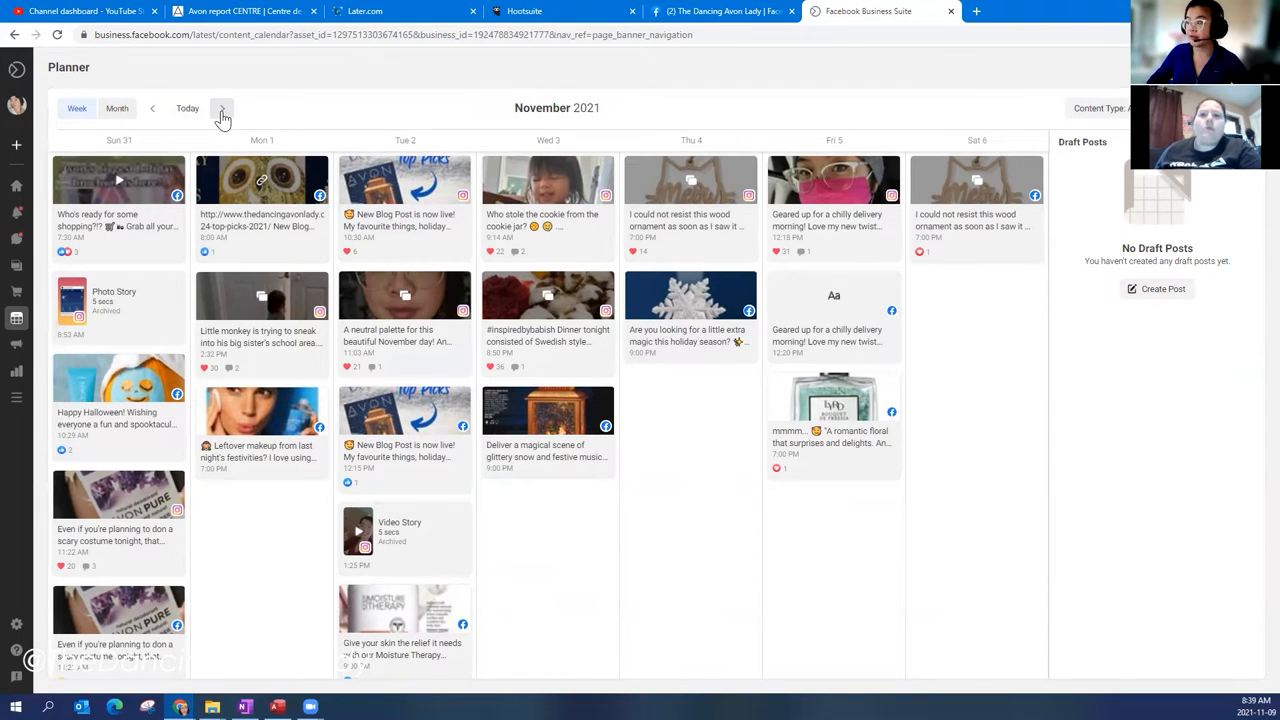
left_click(220, 108)
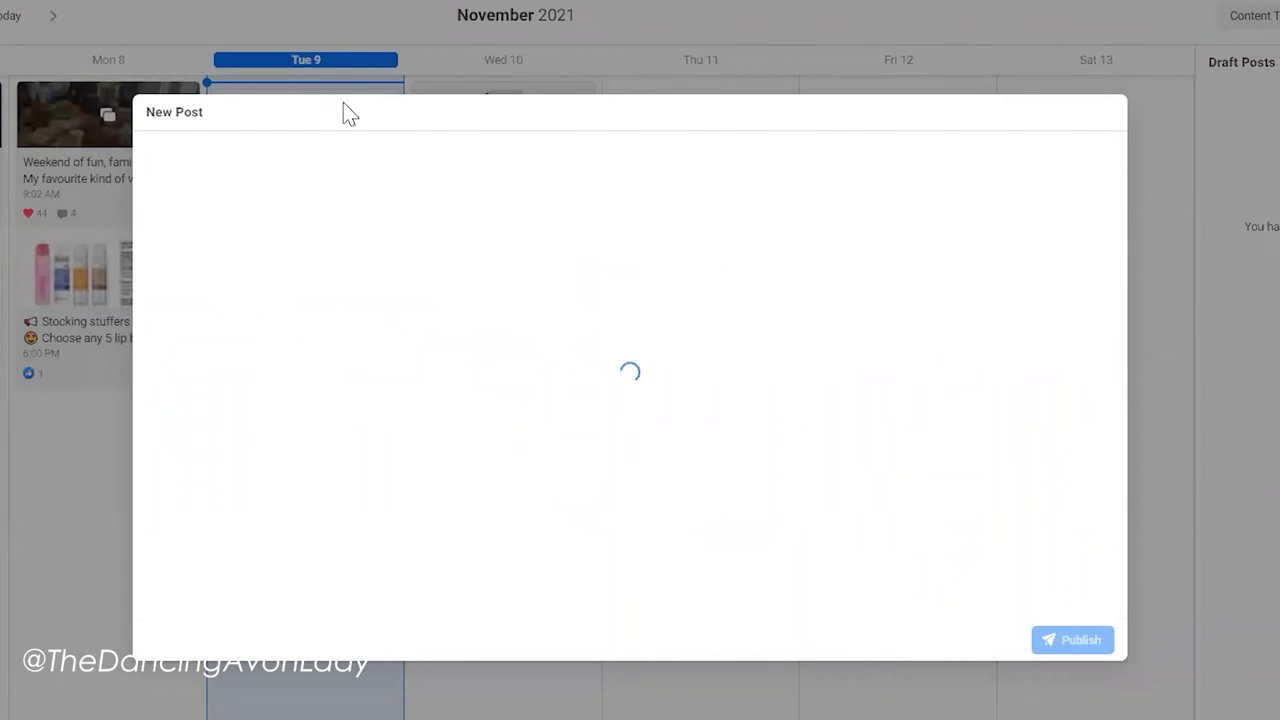
mouse_move(472, 144)
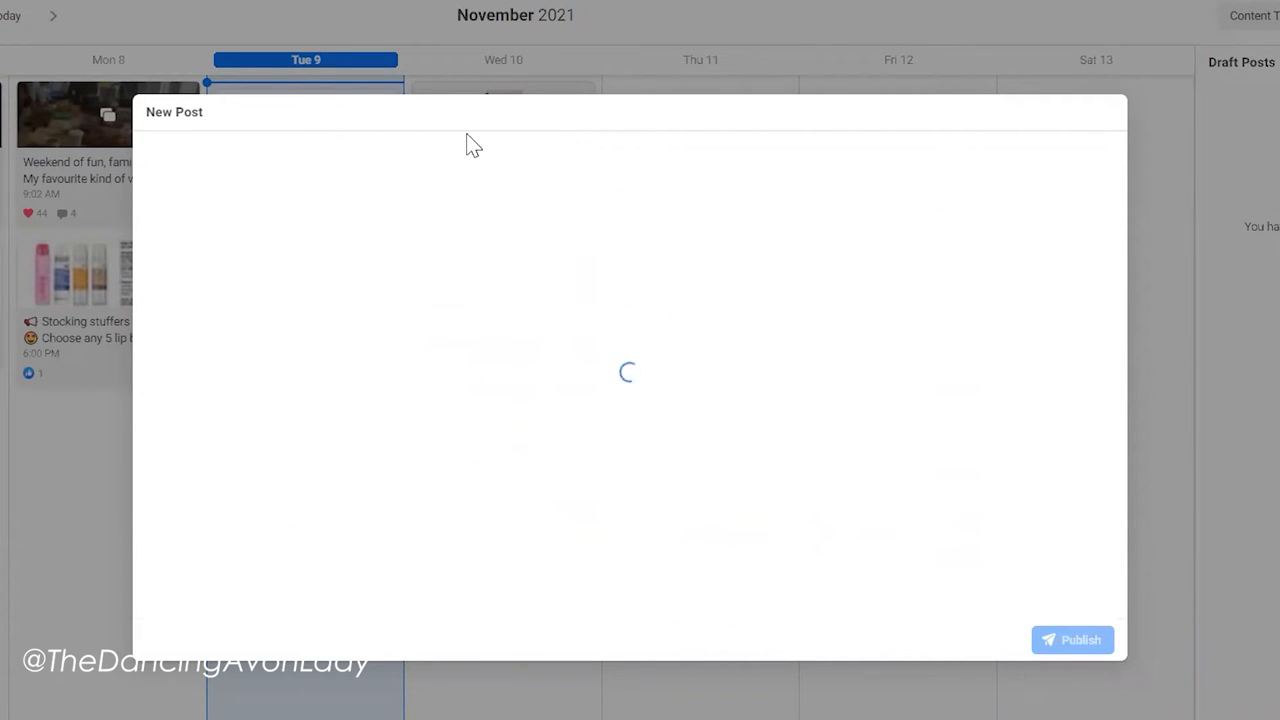
mouse_move(472, 490)
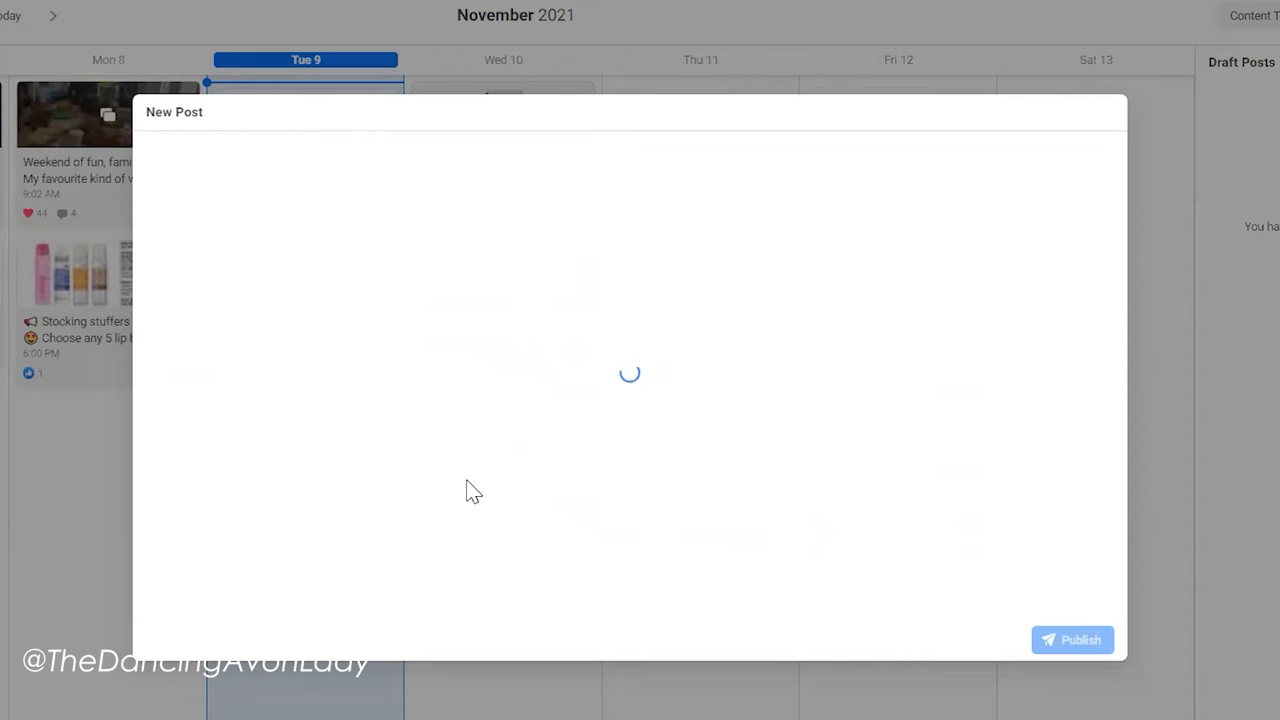
mouse_move(446, 504)
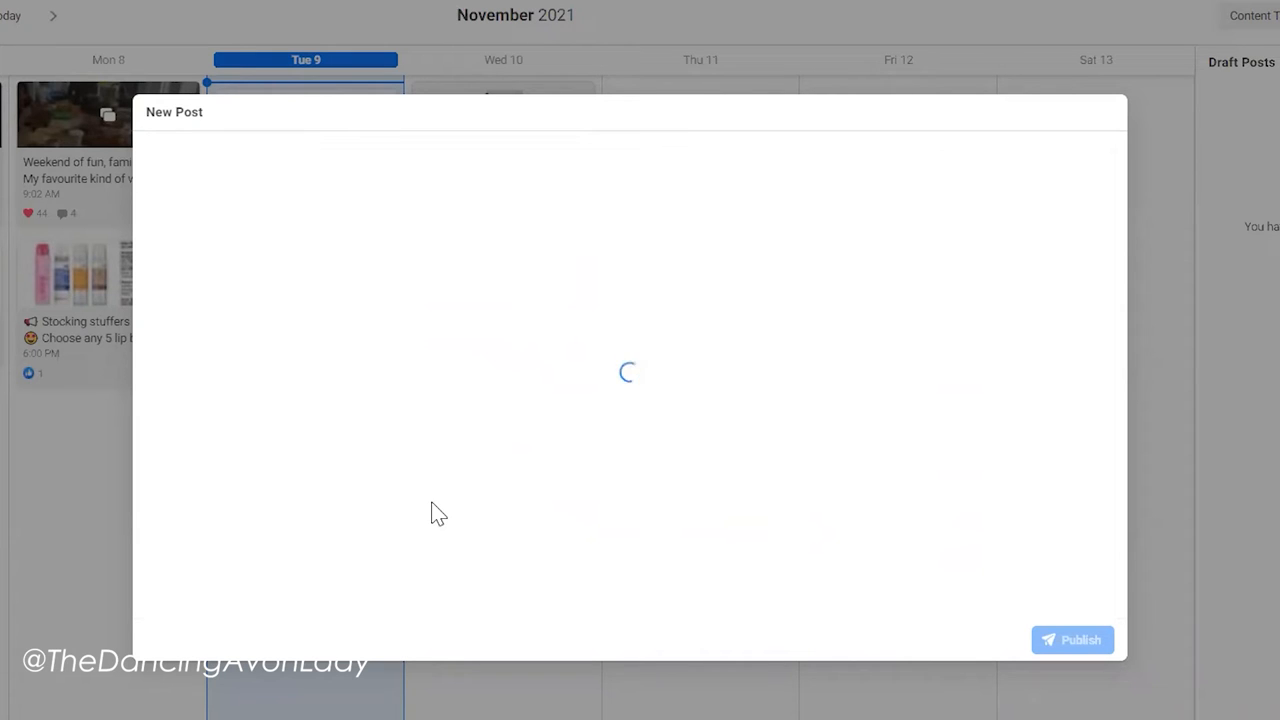
mouse_move(492, 476)
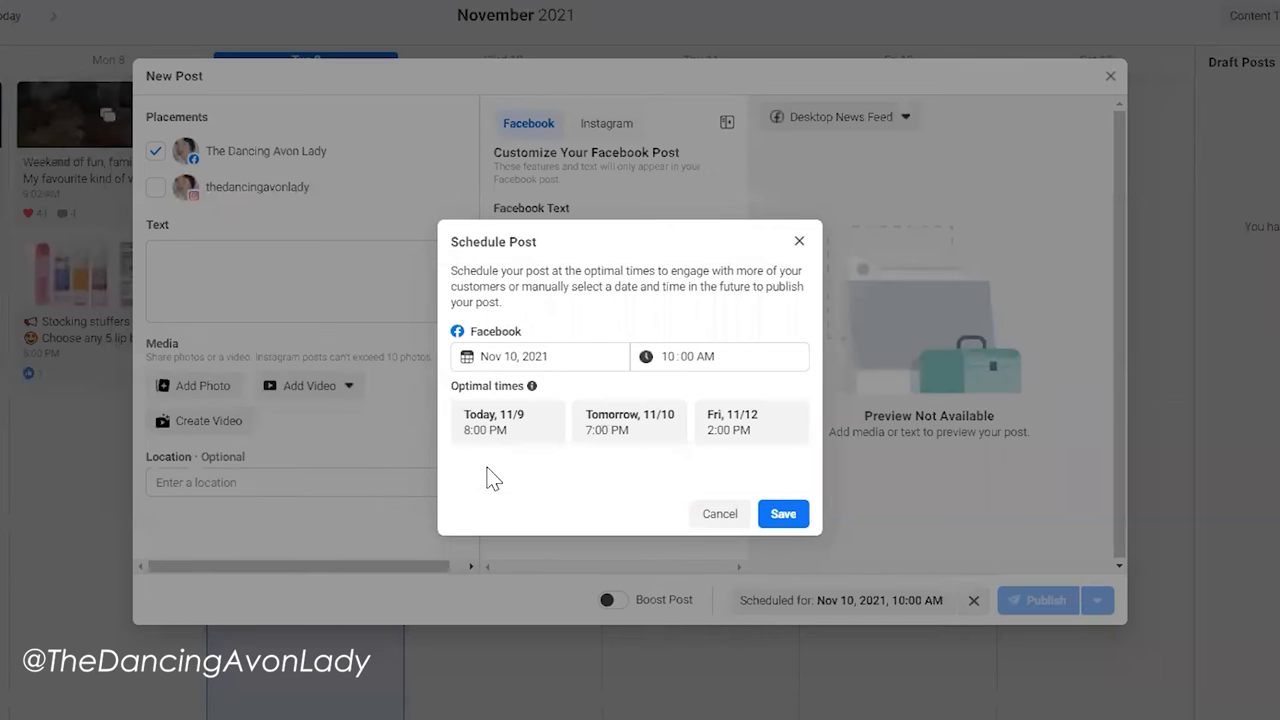
mouse_move(492, 252)
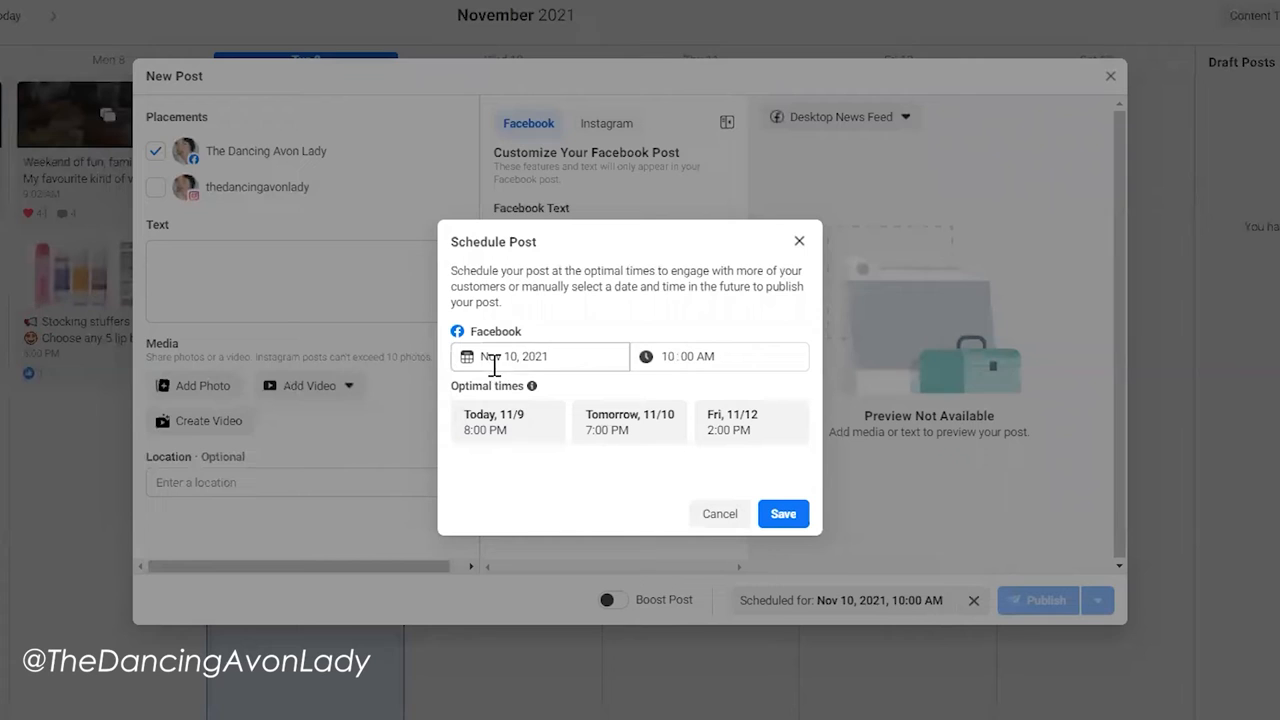
Set the post's schedule to Nov 10, 2021 at 7:00 PM and save it
left_click(700, 356)
type("7")
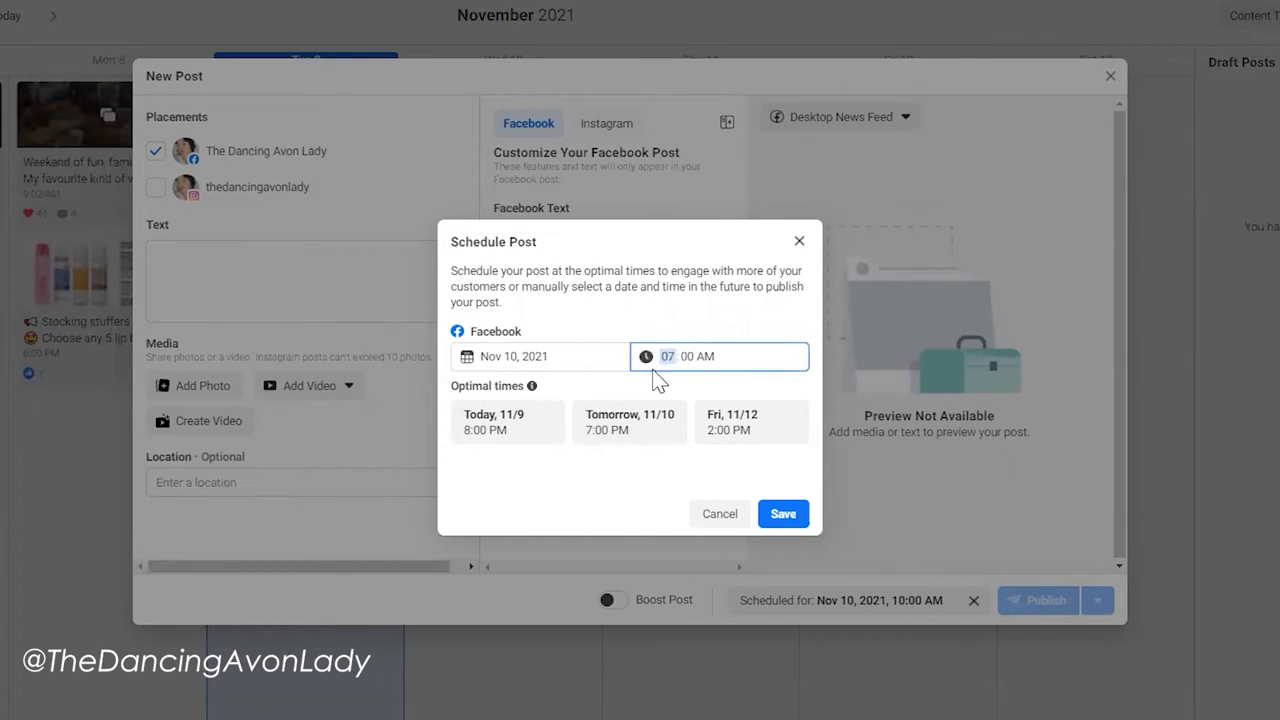
left_click(628, 420)
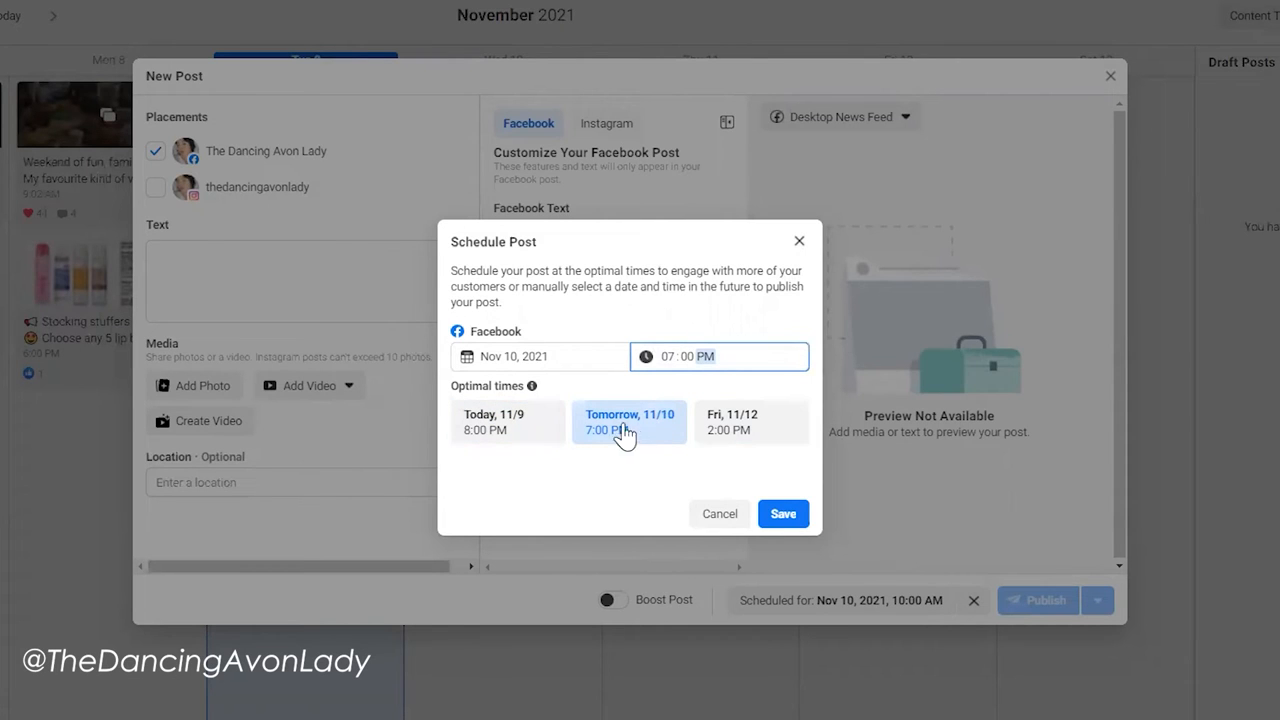
mouse_move(536, 418)
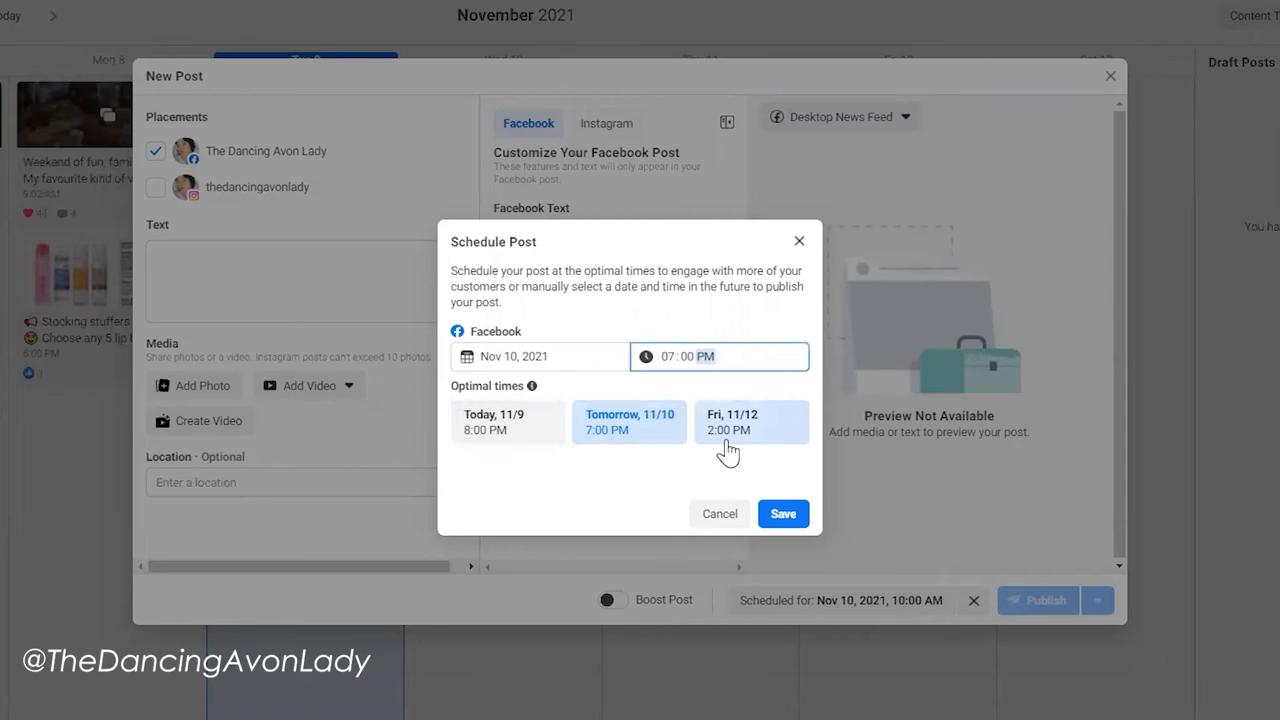
mouse_move(704, 440)
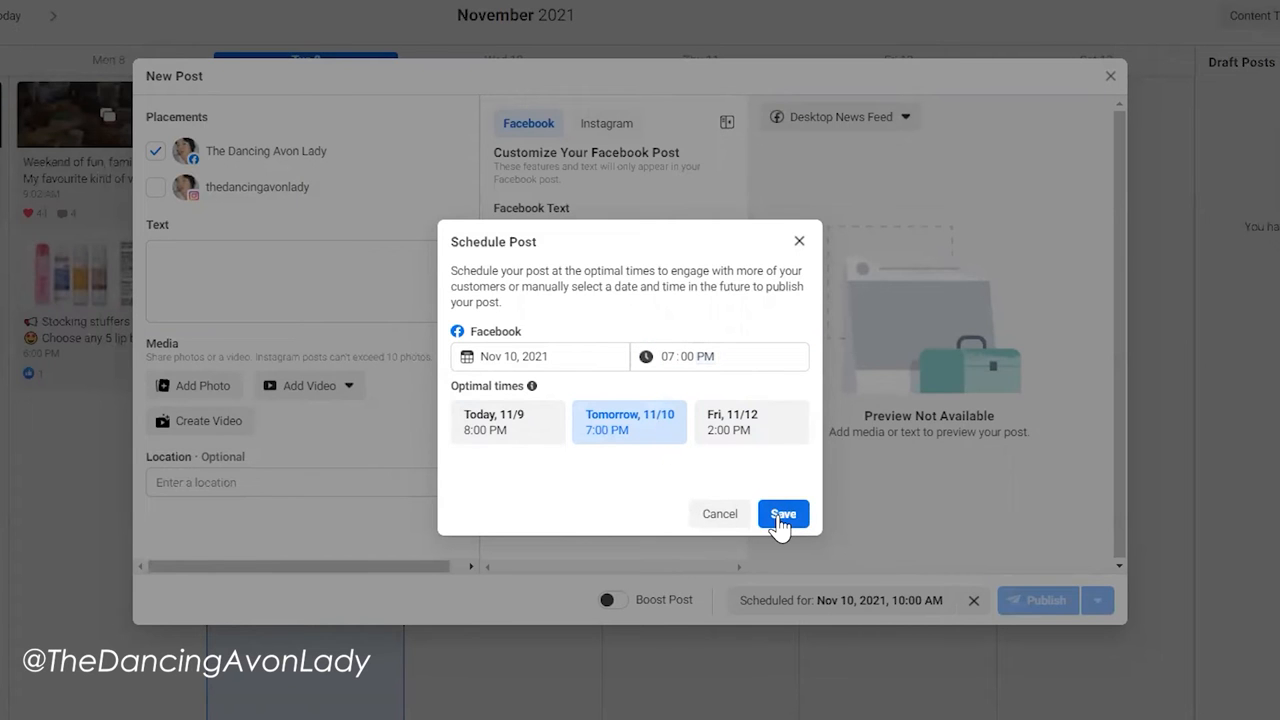
left_click(784, 512)
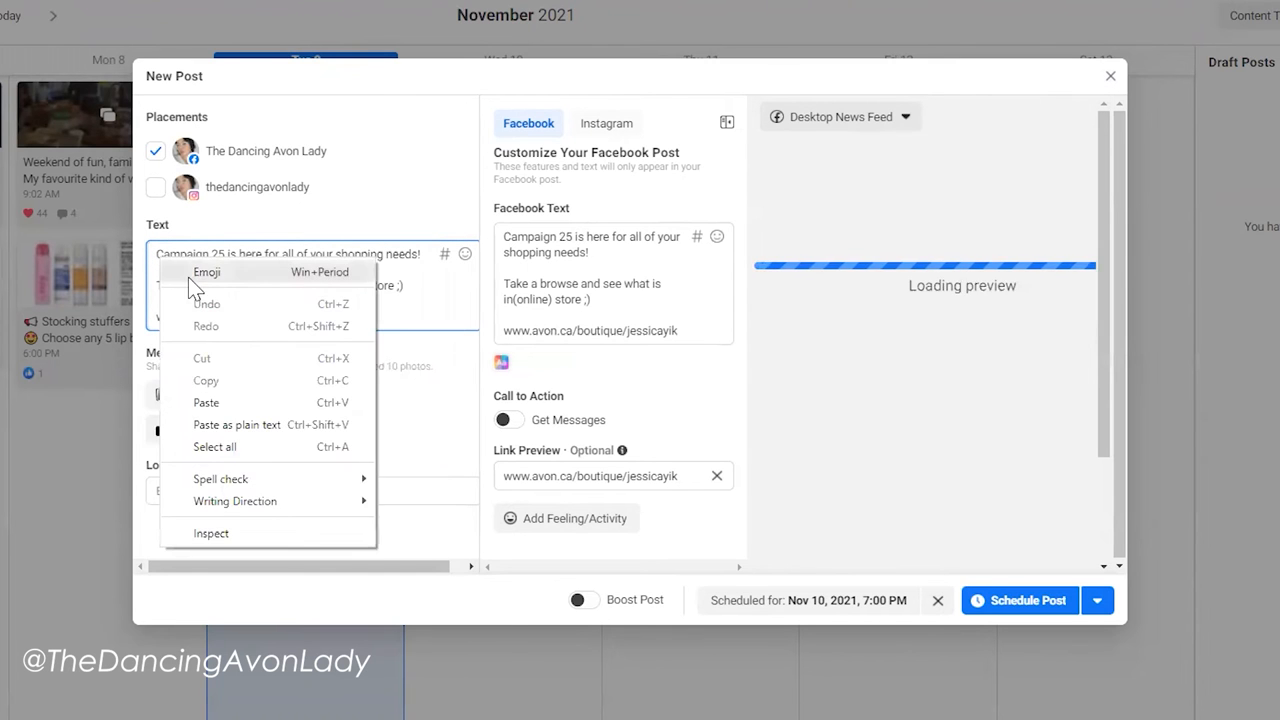
Insert a megaphone emoji and add hashtags #thedancingavonlady #avon #canada #holidays to the text
left_click(206, 272)
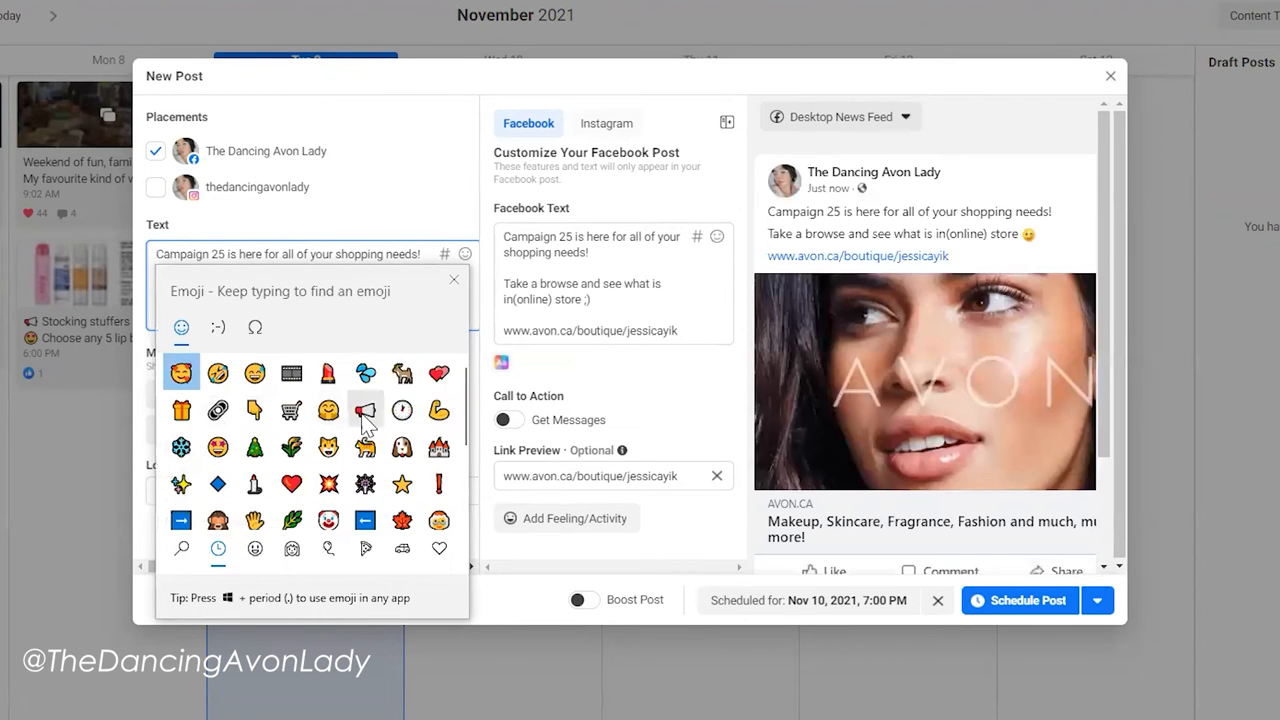
left_click(364, 410)
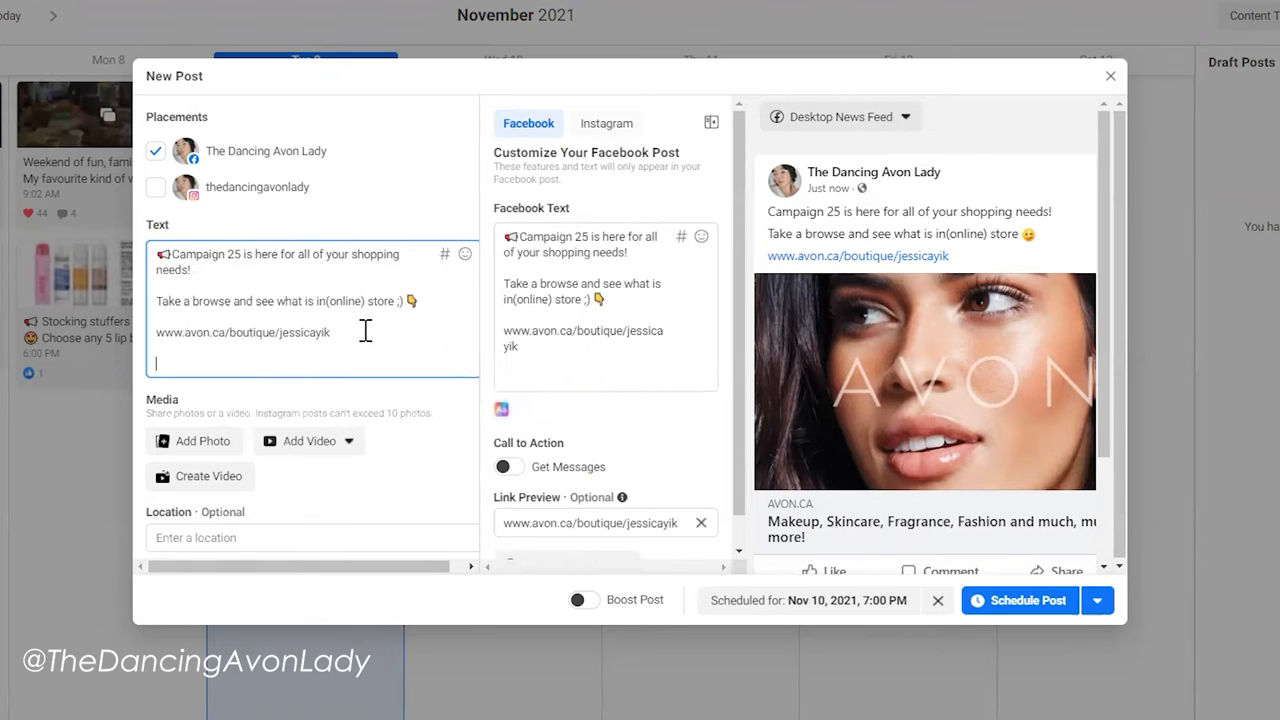
type("#thedancingavonlady #avon")
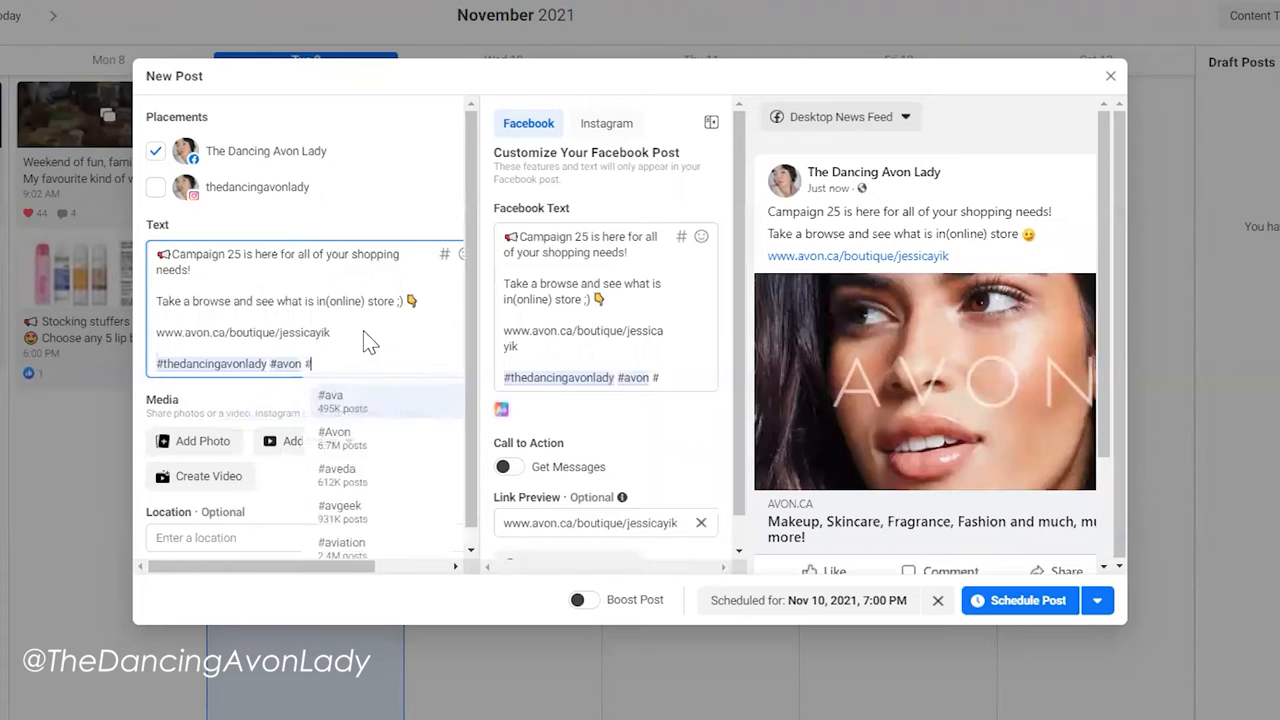
type("#canada #holidays")
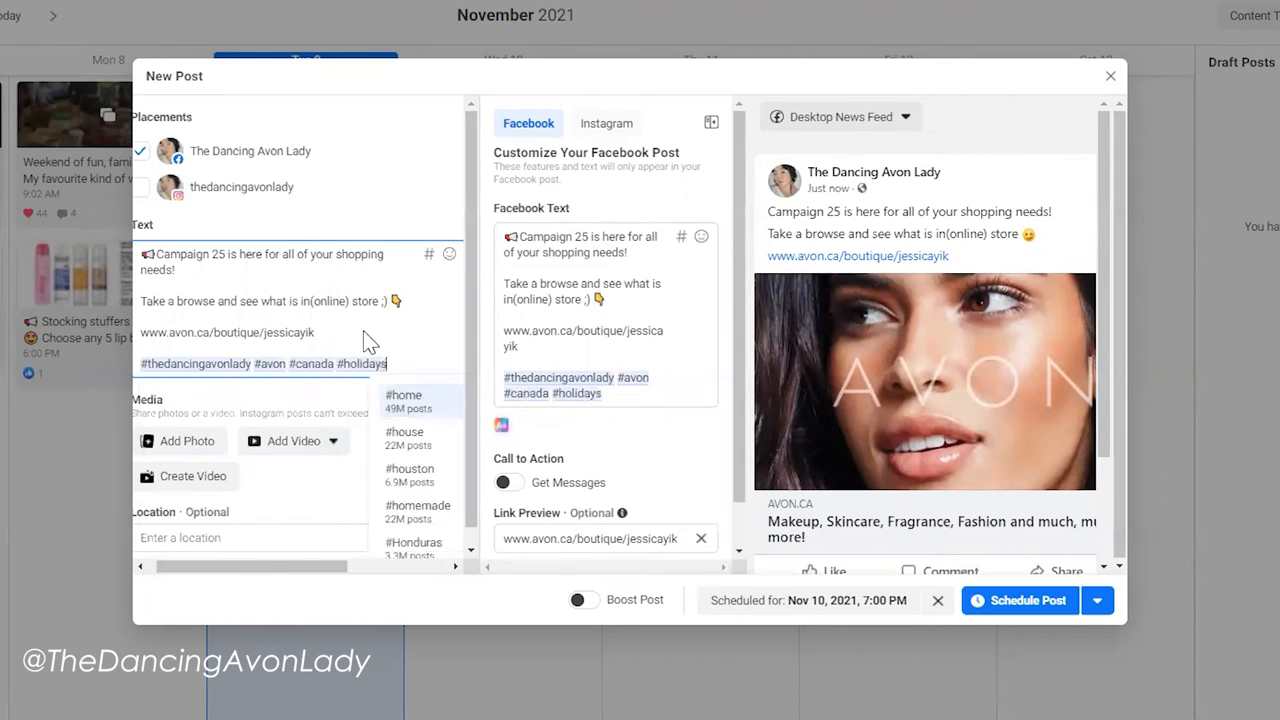
type("#holidayshopping #giftgiving #giftideas #avonsocial")
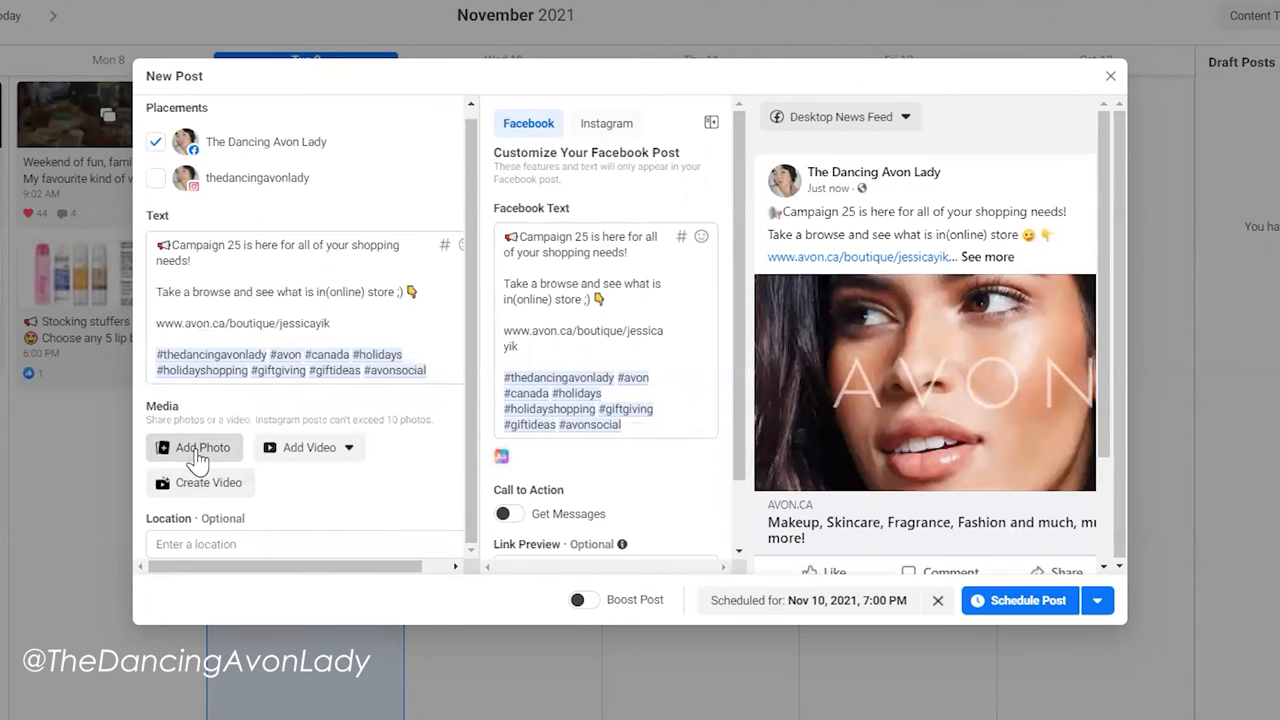
Attach c25.jpg from the computer and schedule the Campaign 25 post
left_click(200, 448)
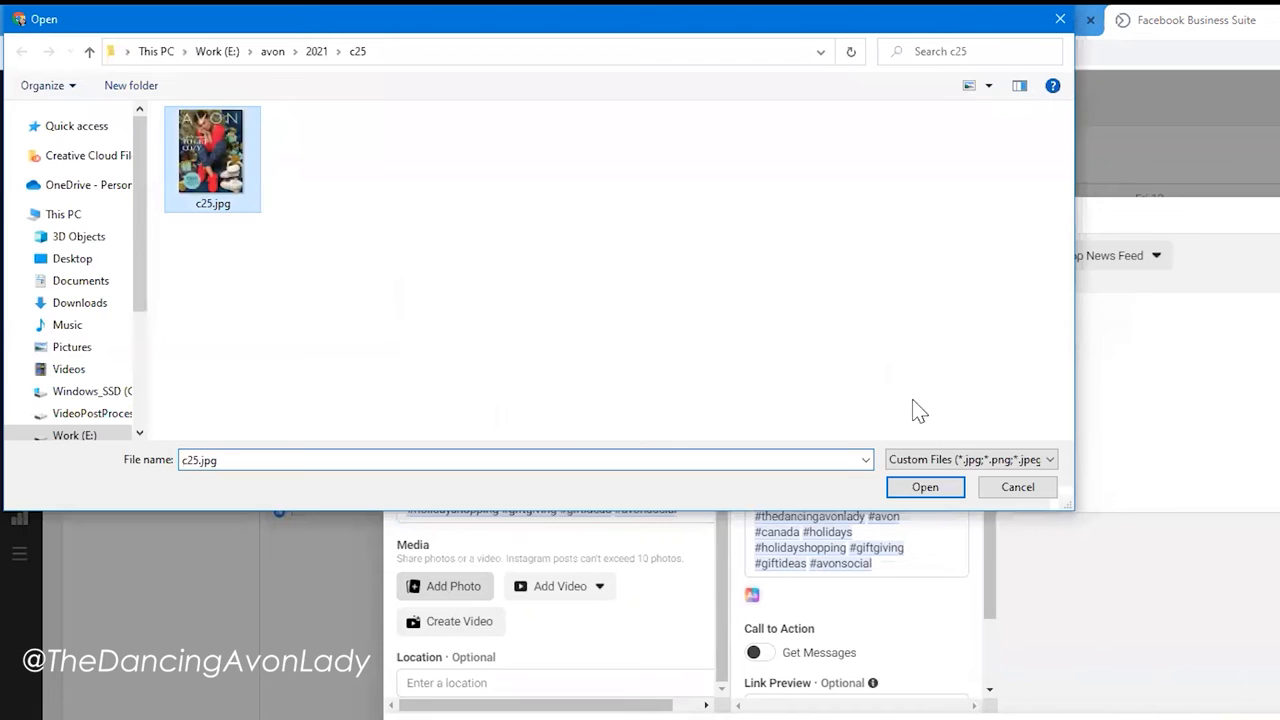
left_click(924, 488)
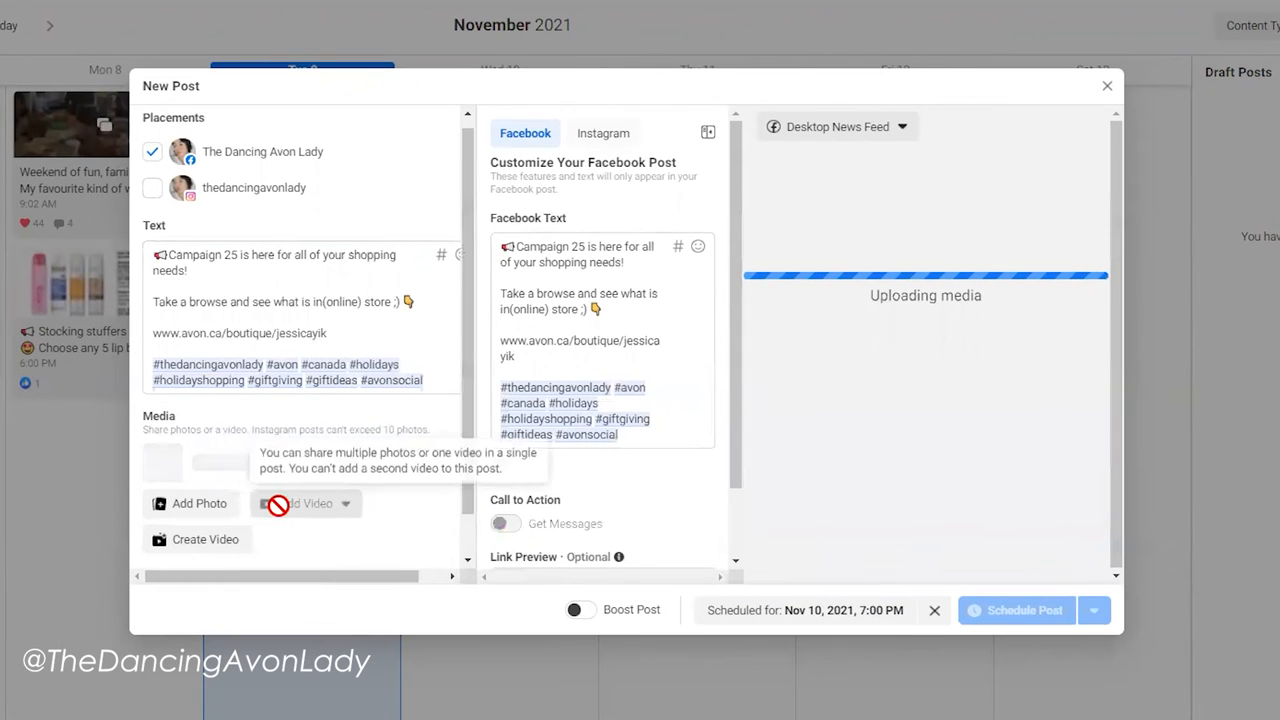
left_click(1016, 610)
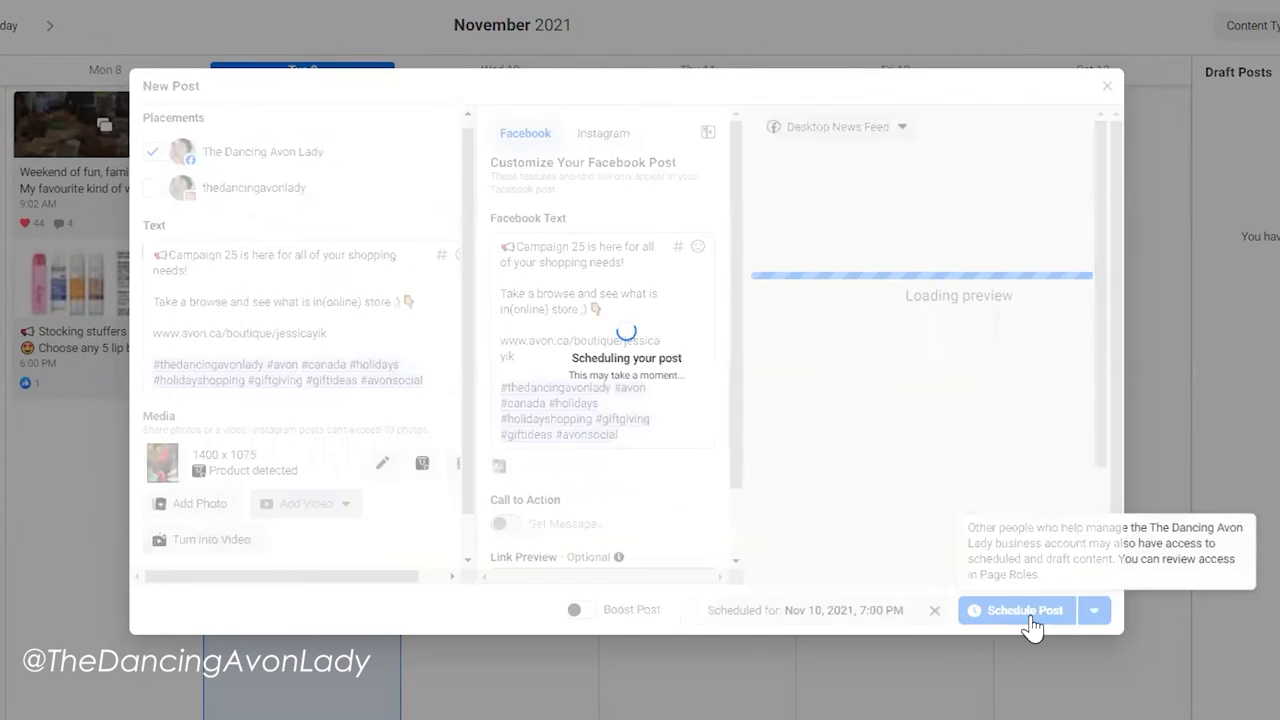
left_click(1024, 610)
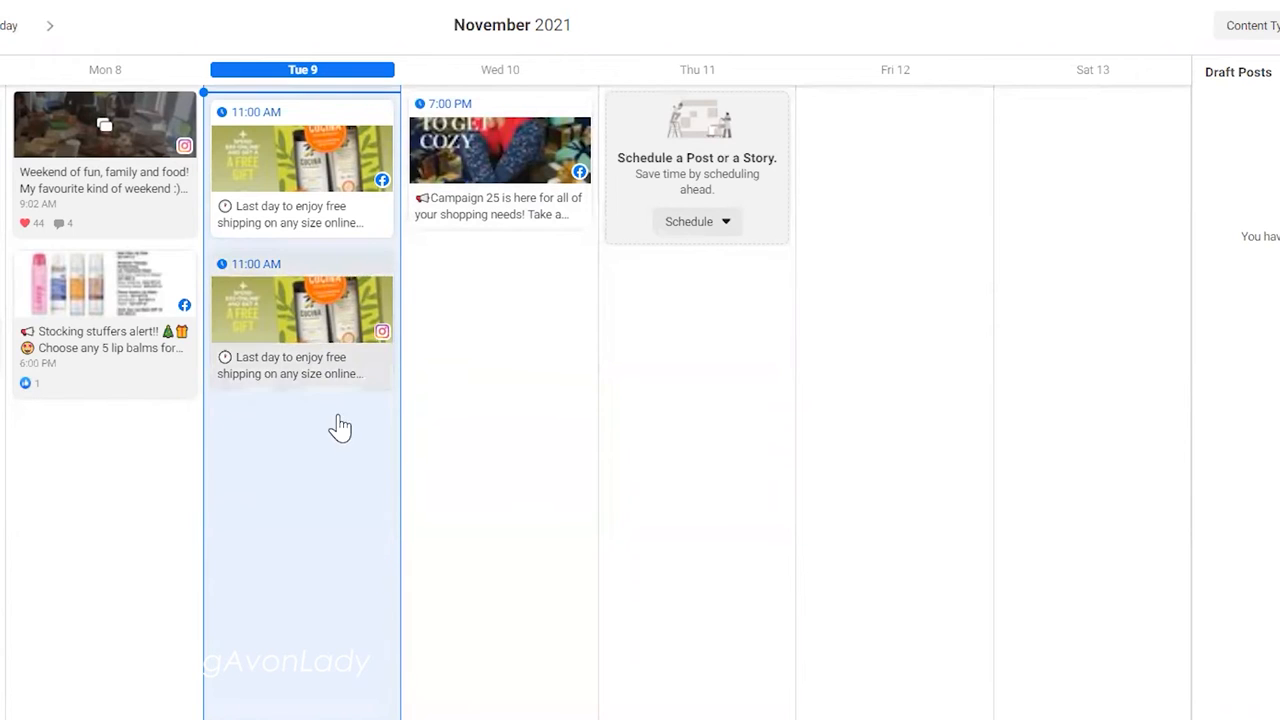
mouse_move(288, 330)
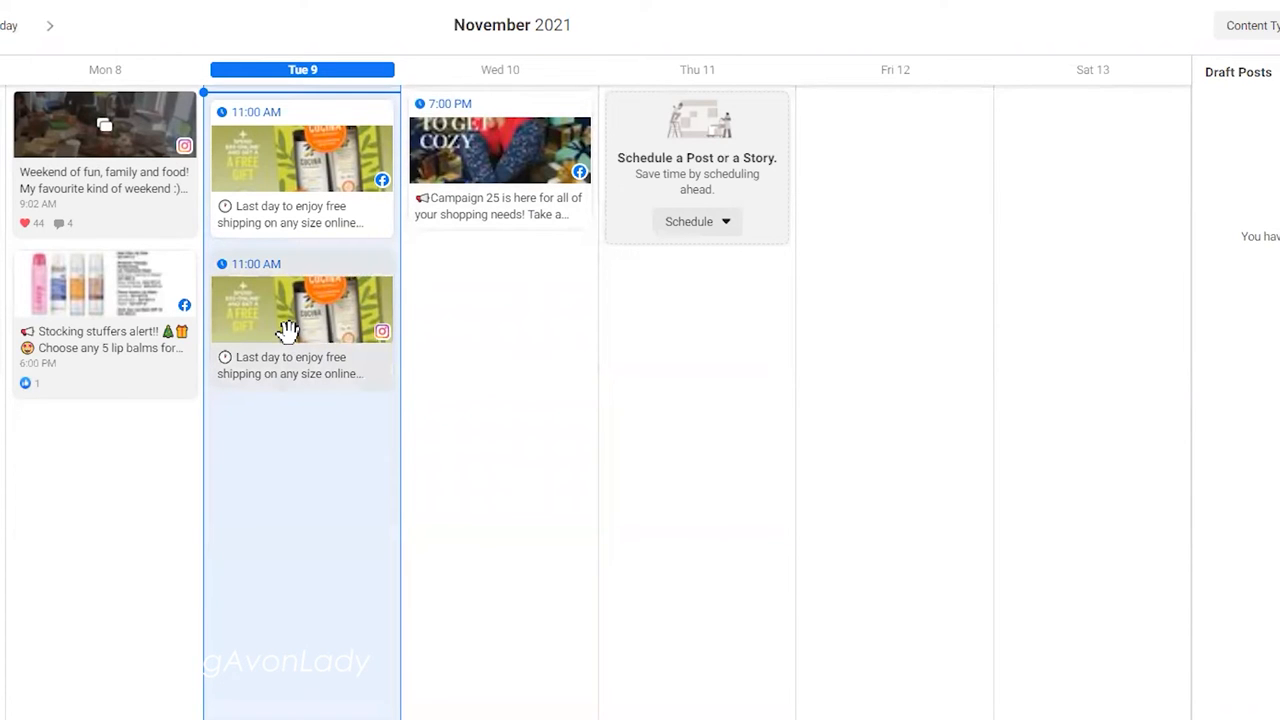
mouse_move(222, 348)
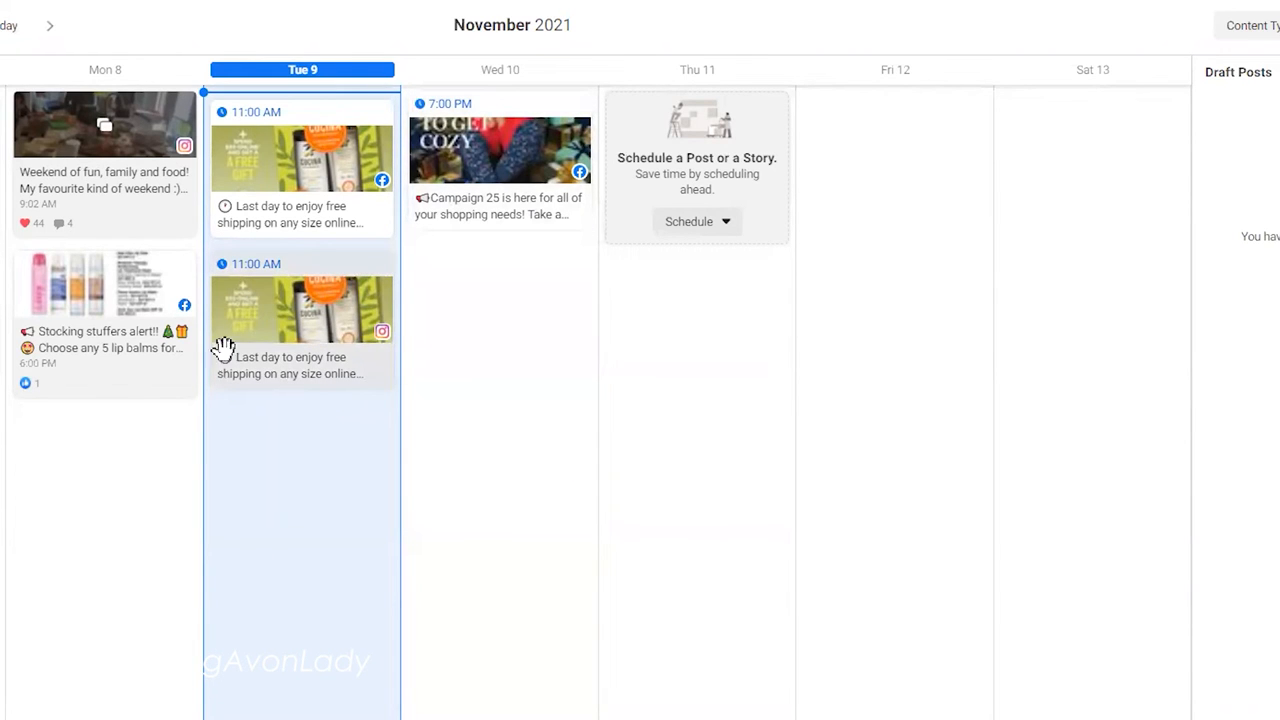
mouse_move(292, 374)
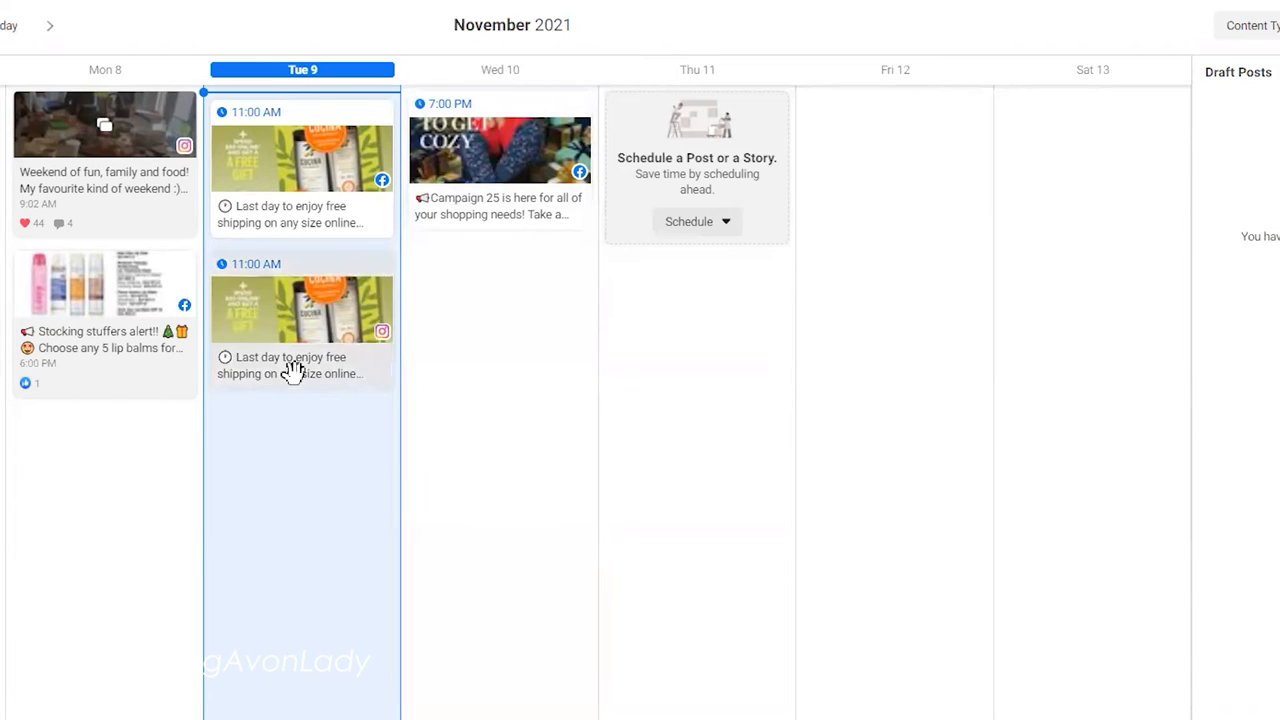
left_click_drag(302, 310, 854, 390)
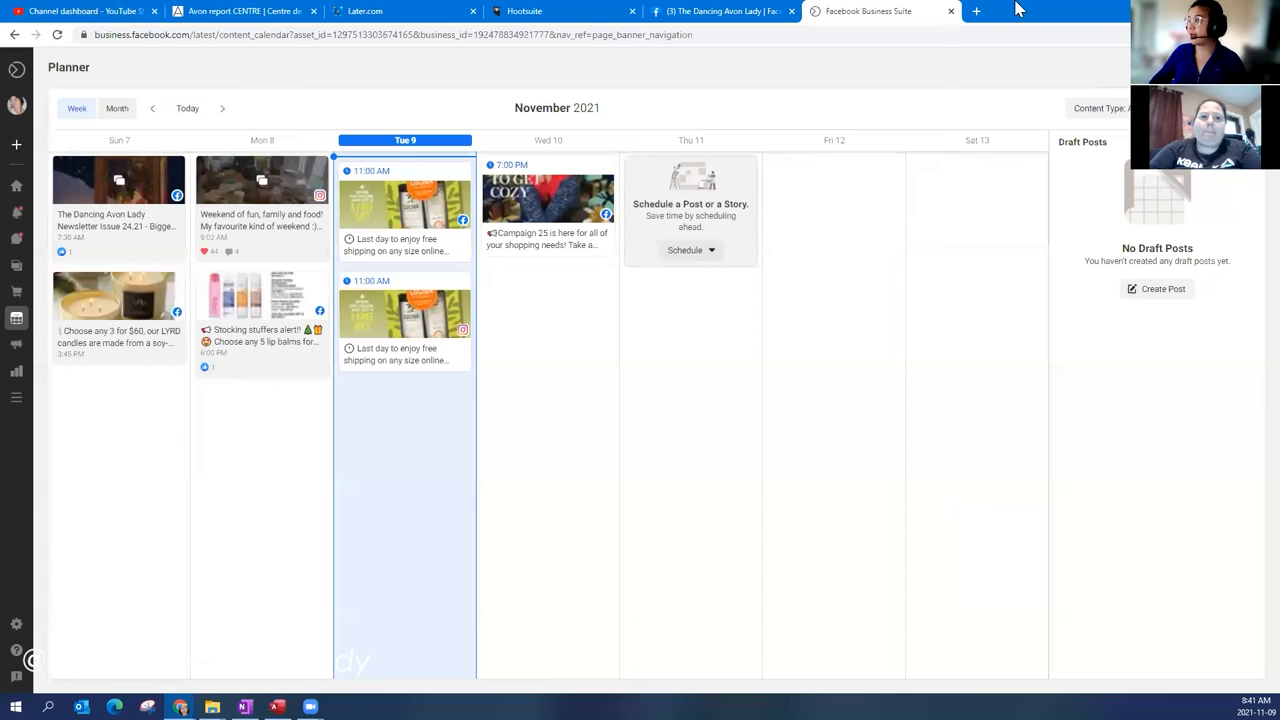
Enter avon.ca and scroll through the October 2021 month calendar of scheduled posts
type("avon.ca")
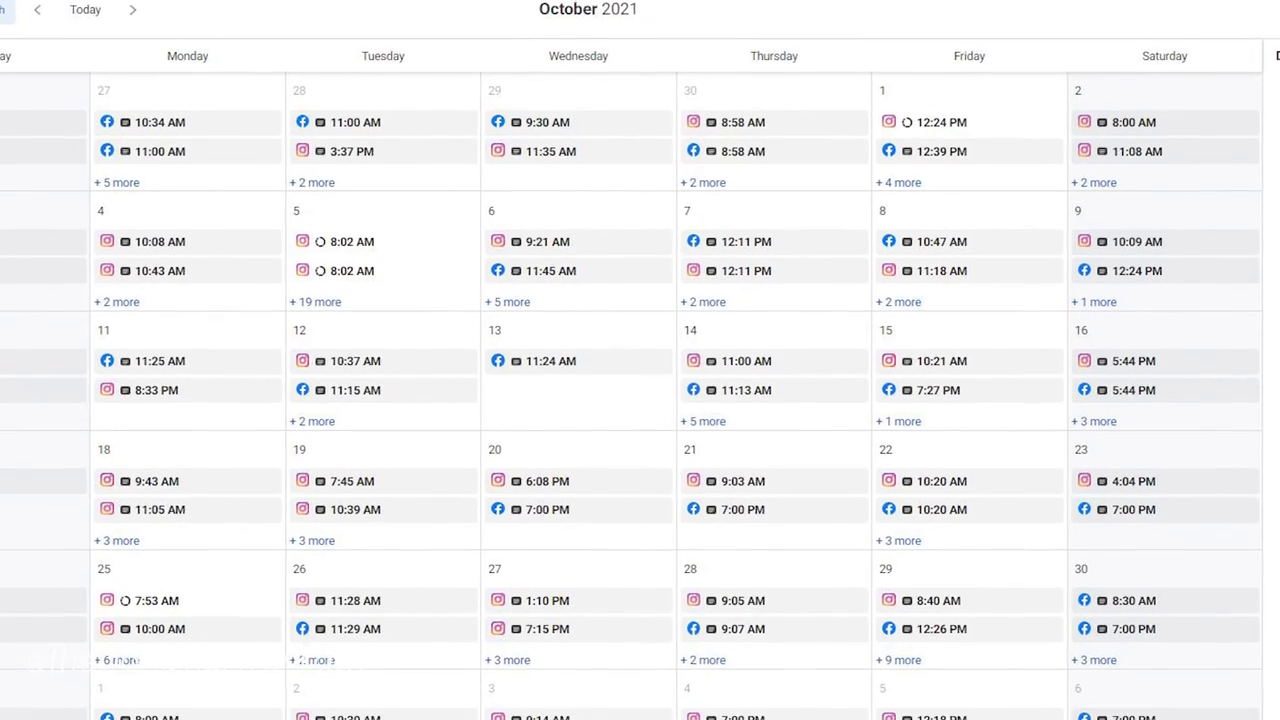
scroll("down", 3)
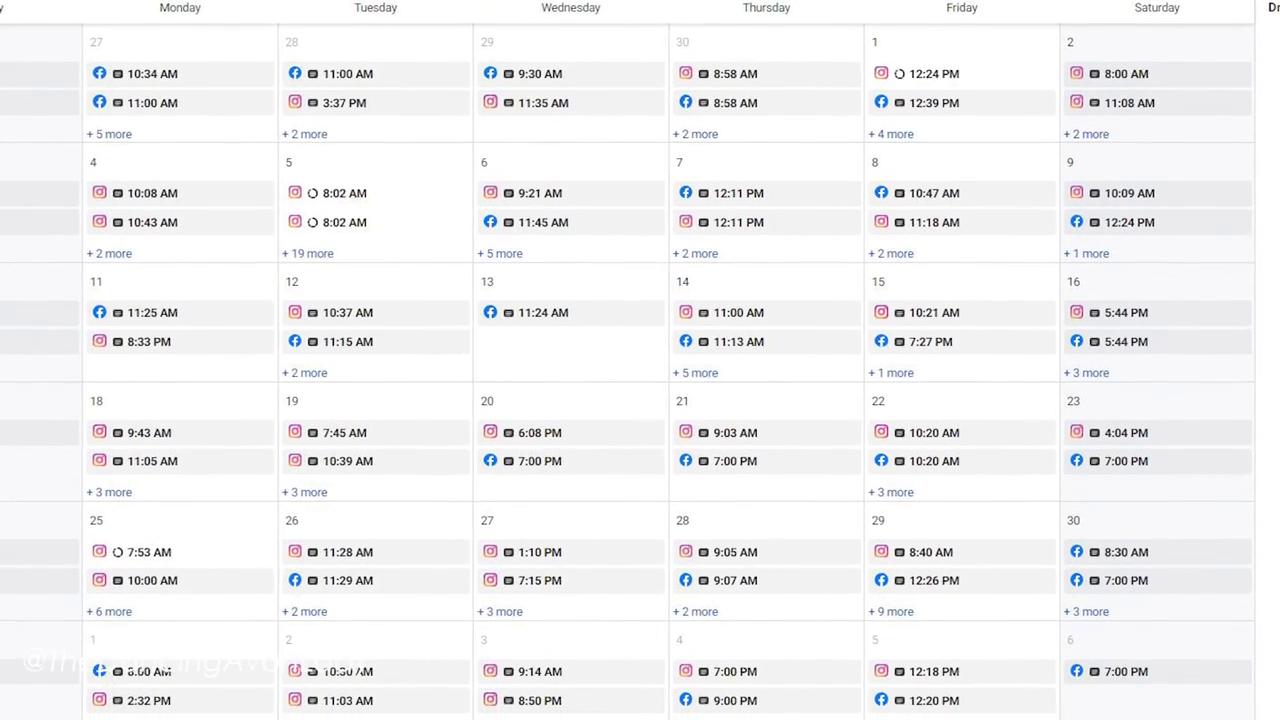